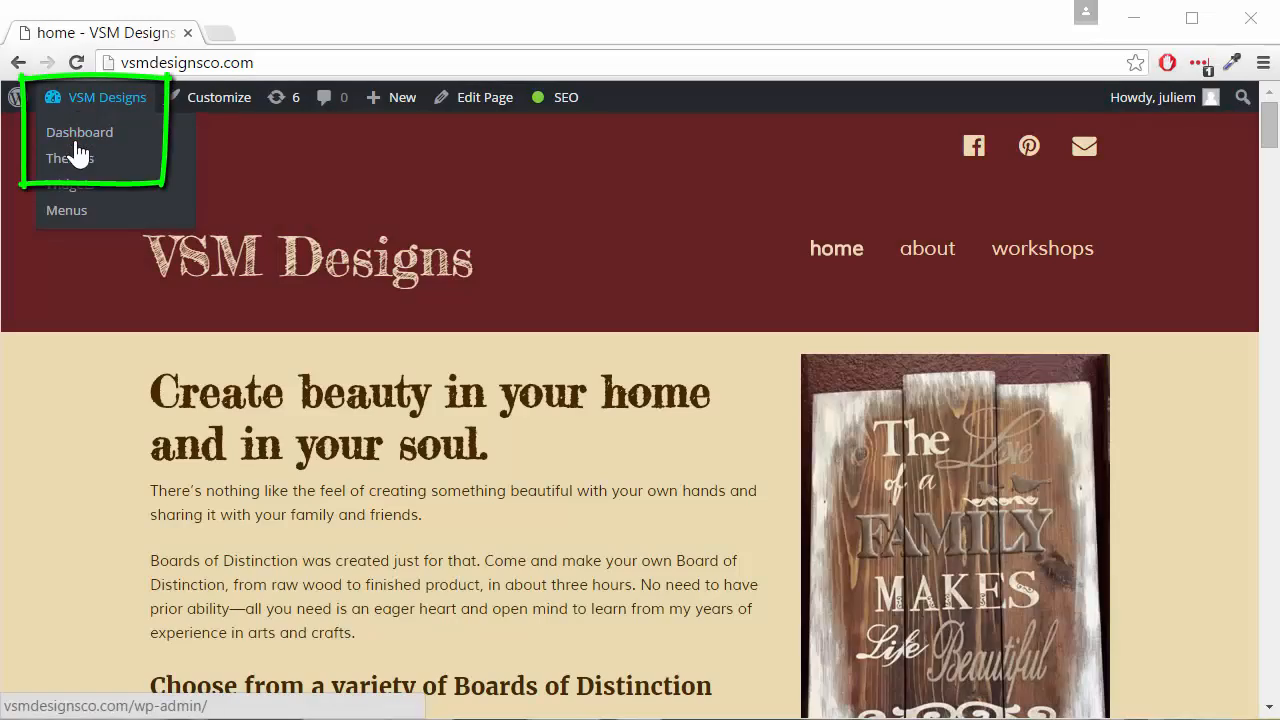
Go from the site's front page to the admin dashboard and add a new event
click(80, 132)
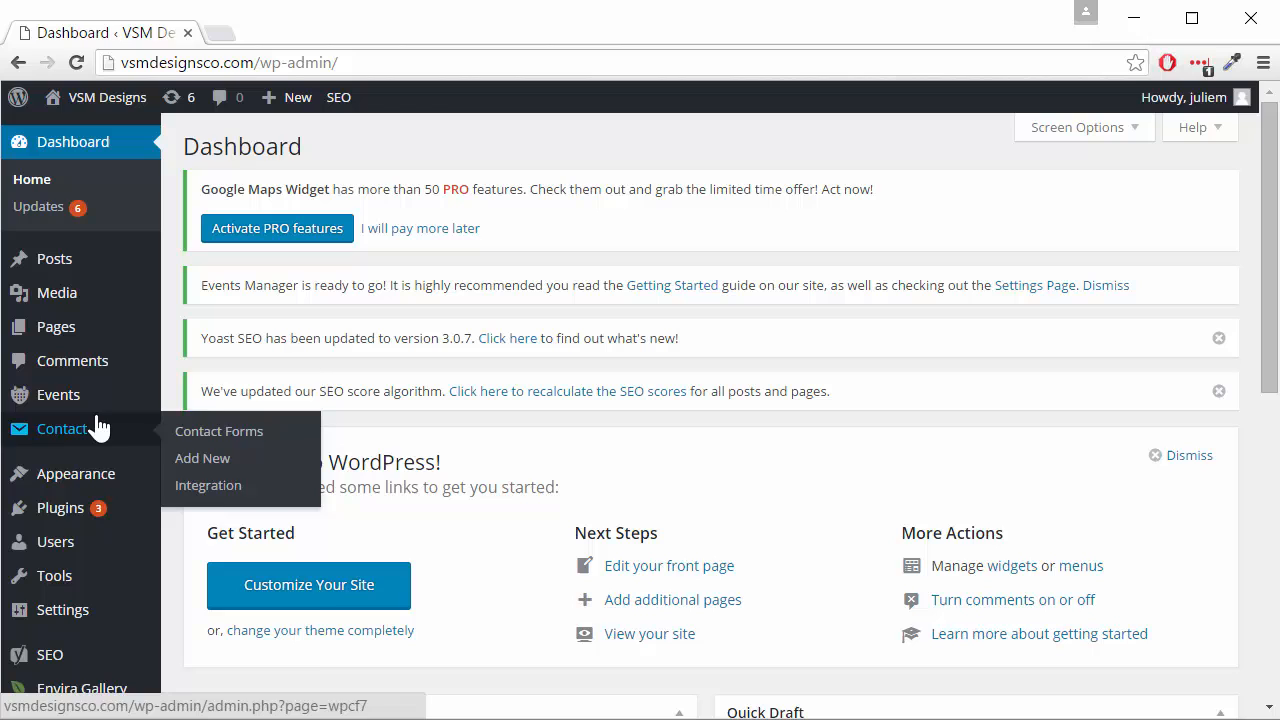
click(204, 424)
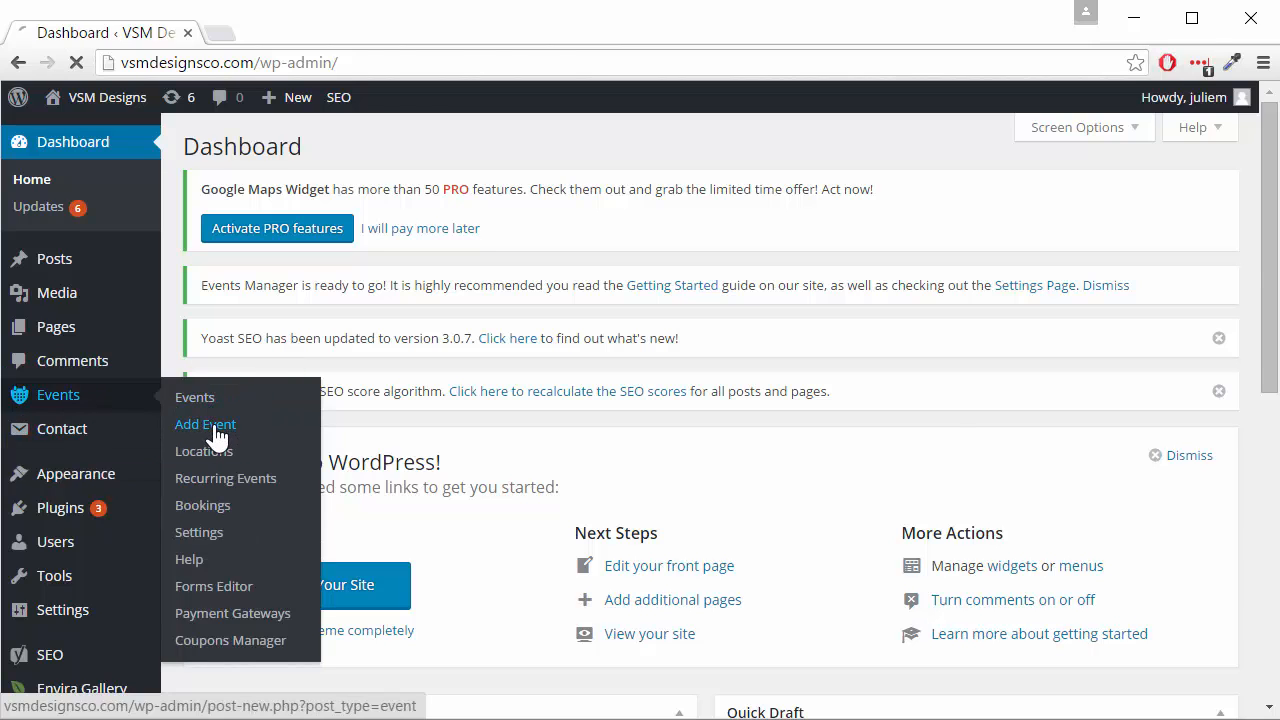
Title the event 'Test workshop' and set its start date to 03/25/2016
text(Test w)
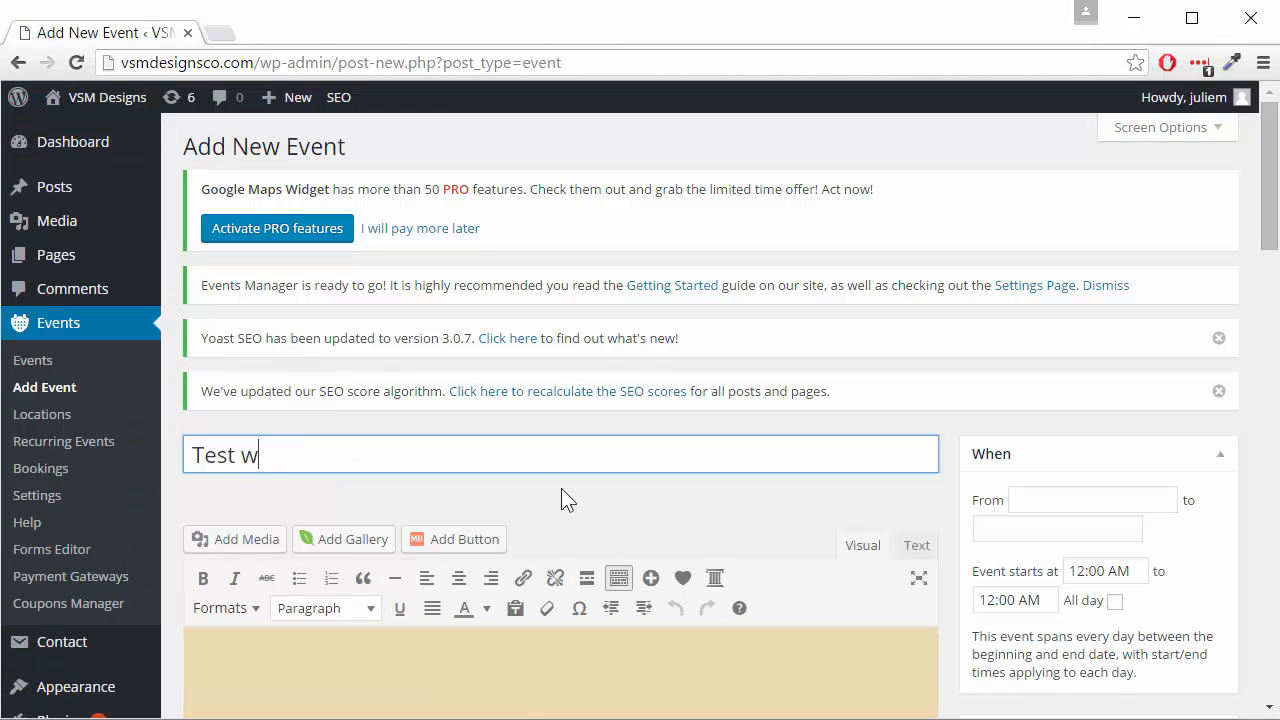
text(orkshop)
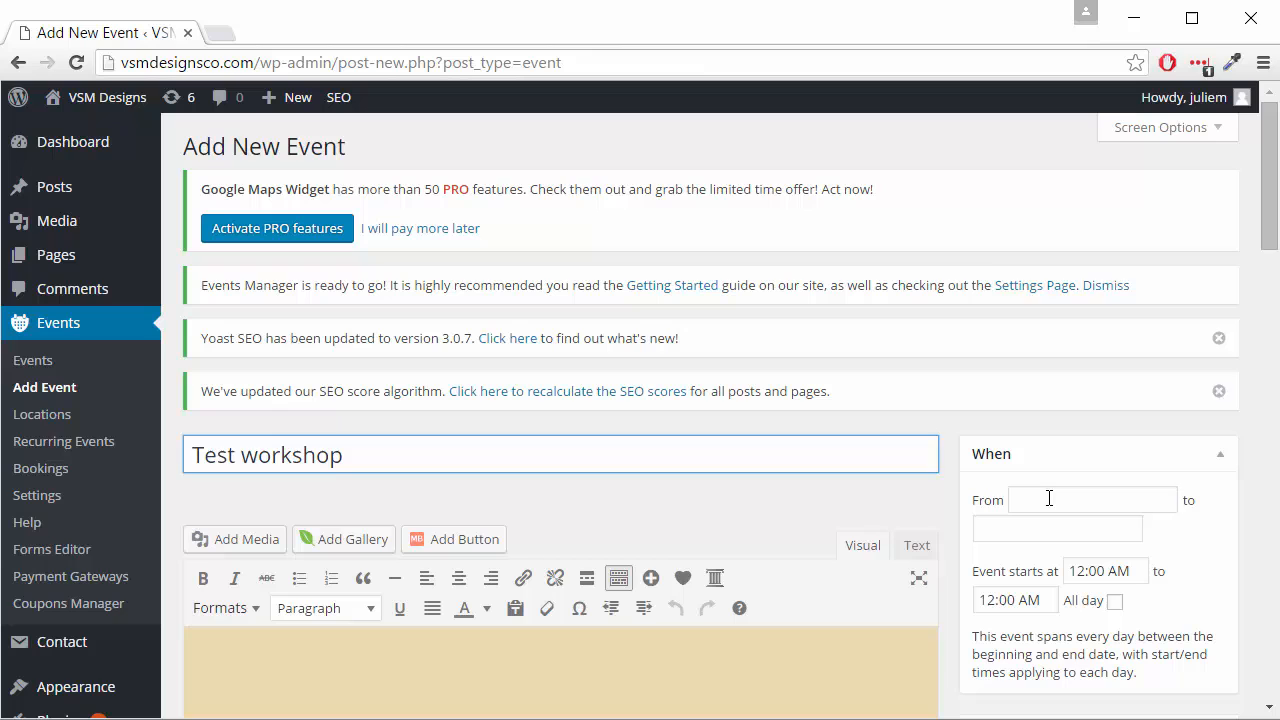
click(1090, 500)
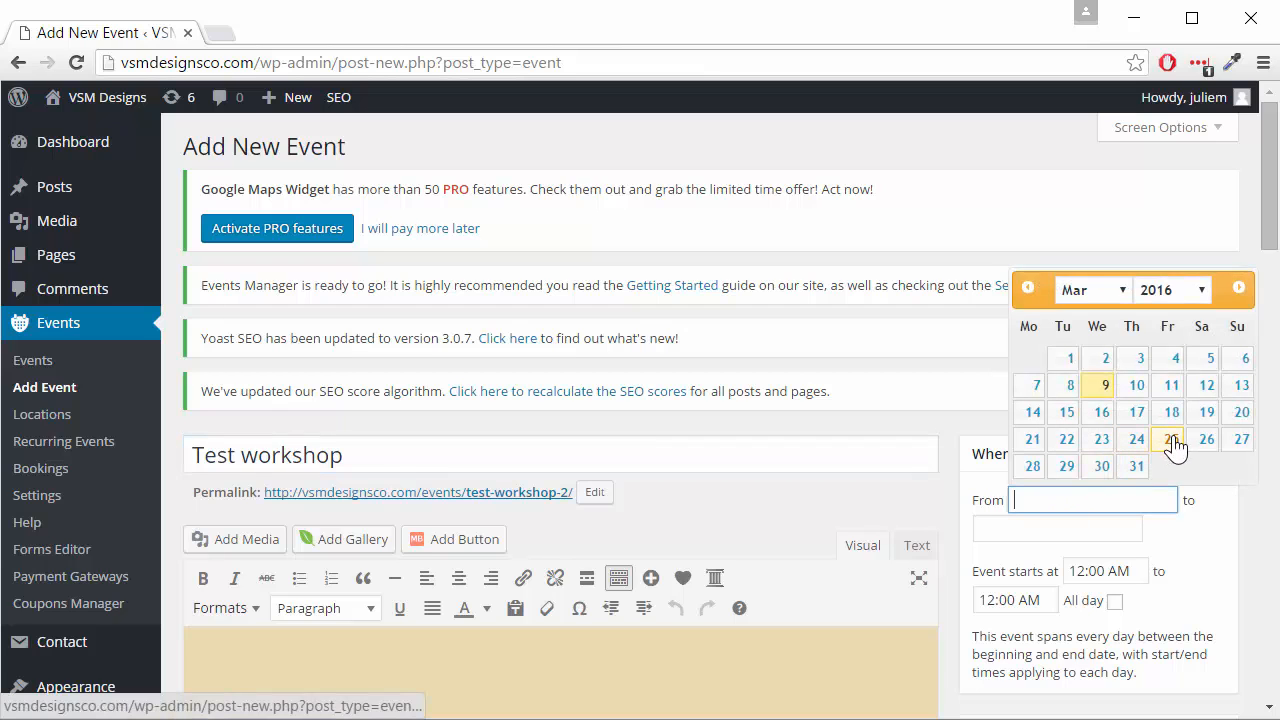
click(1168, 440)
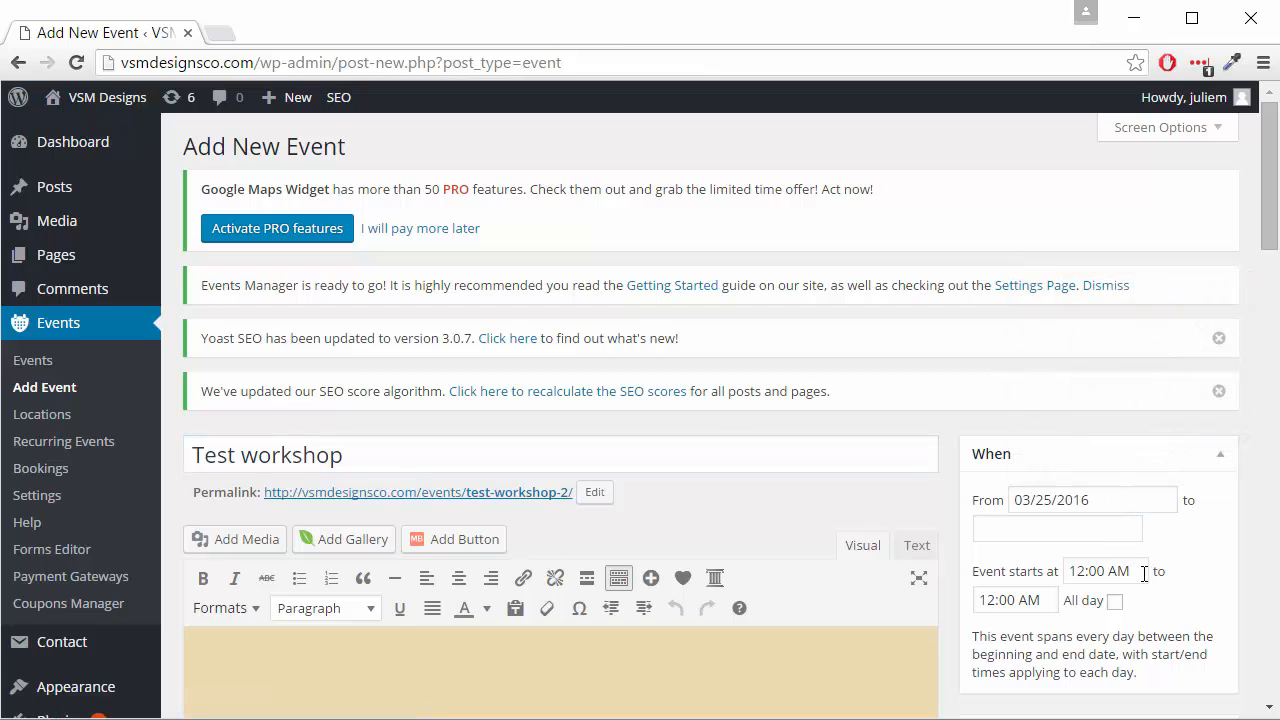
Set the event time from 12:00 PM to 03:00 PM
click(1104, 570)
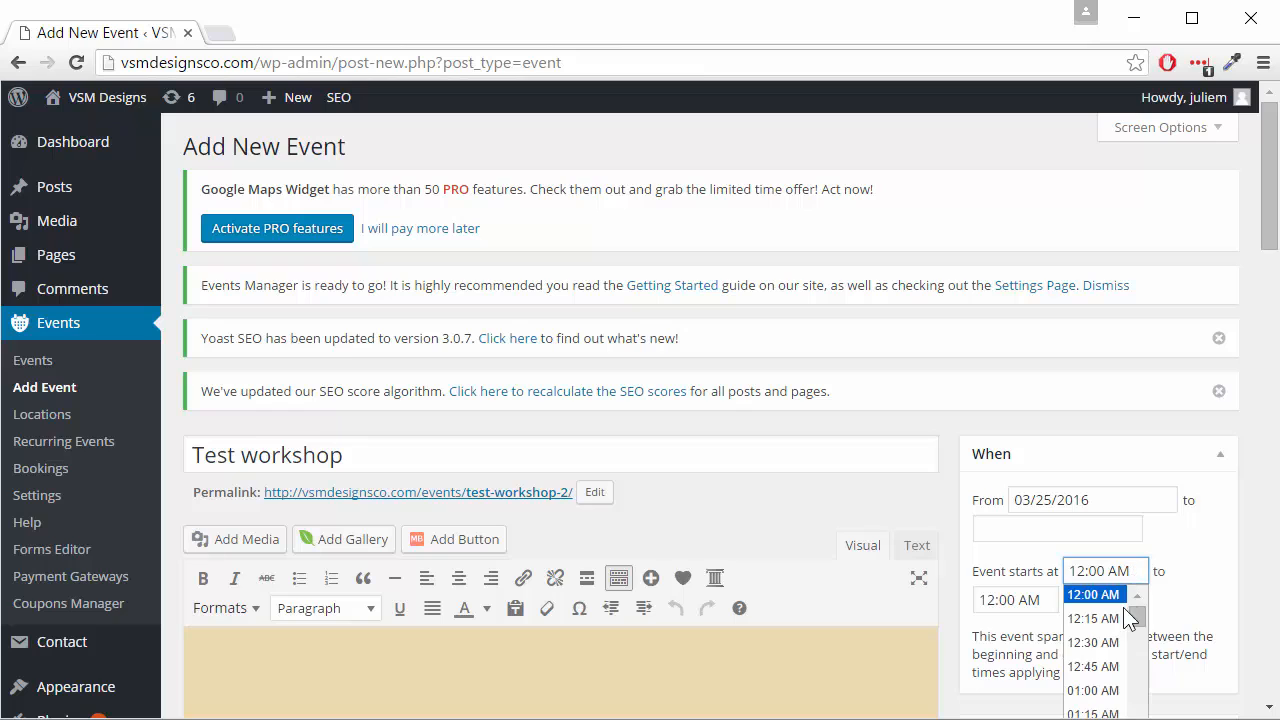
scroll(down, 3)
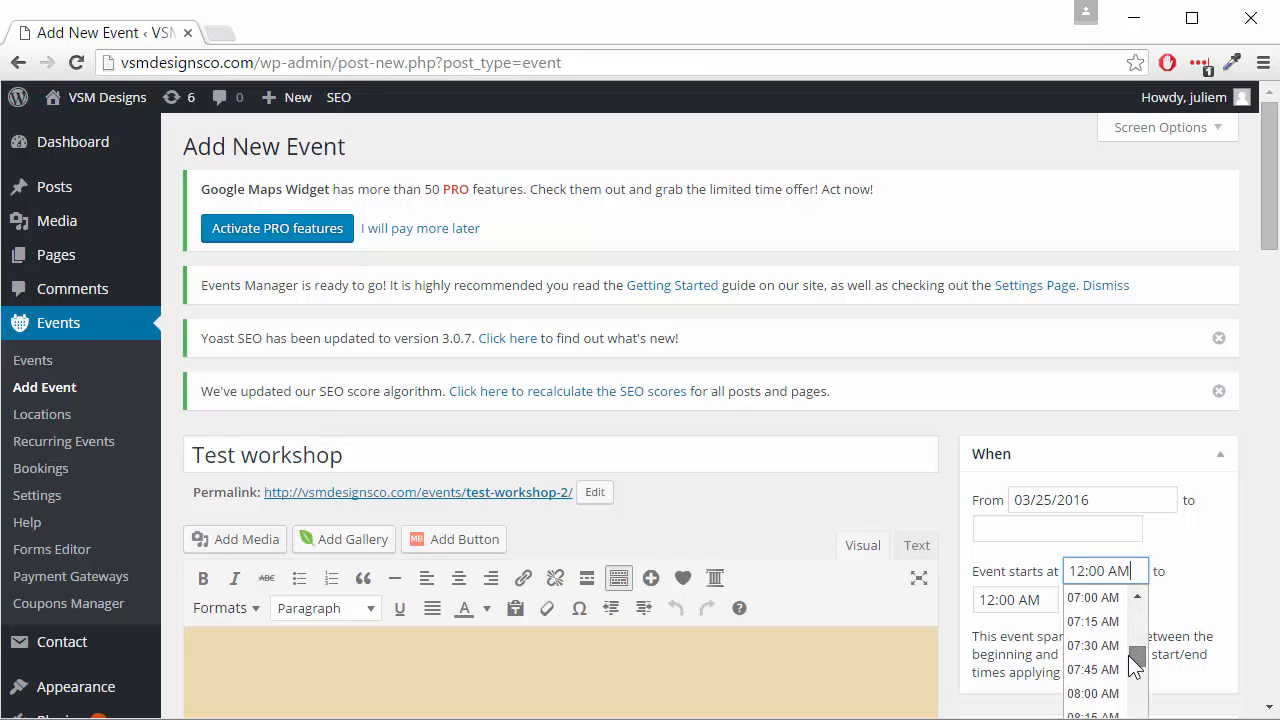
scroll(down, 3)
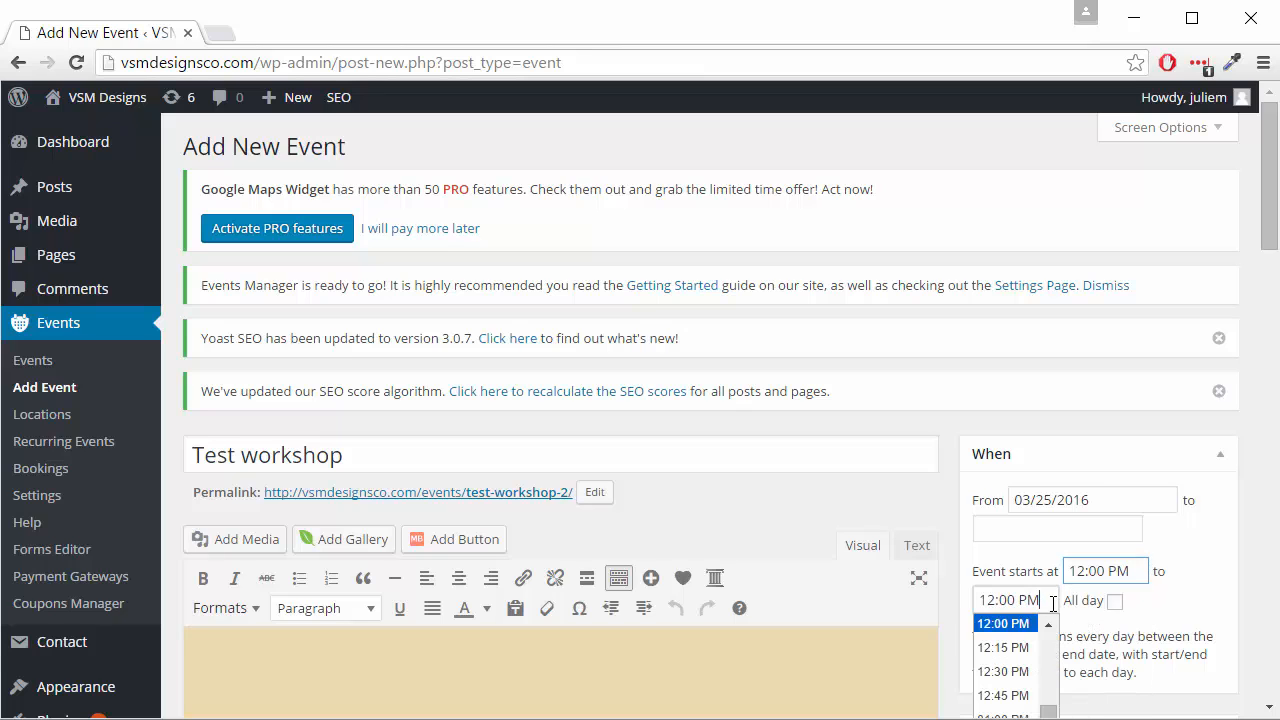
text(03:0)
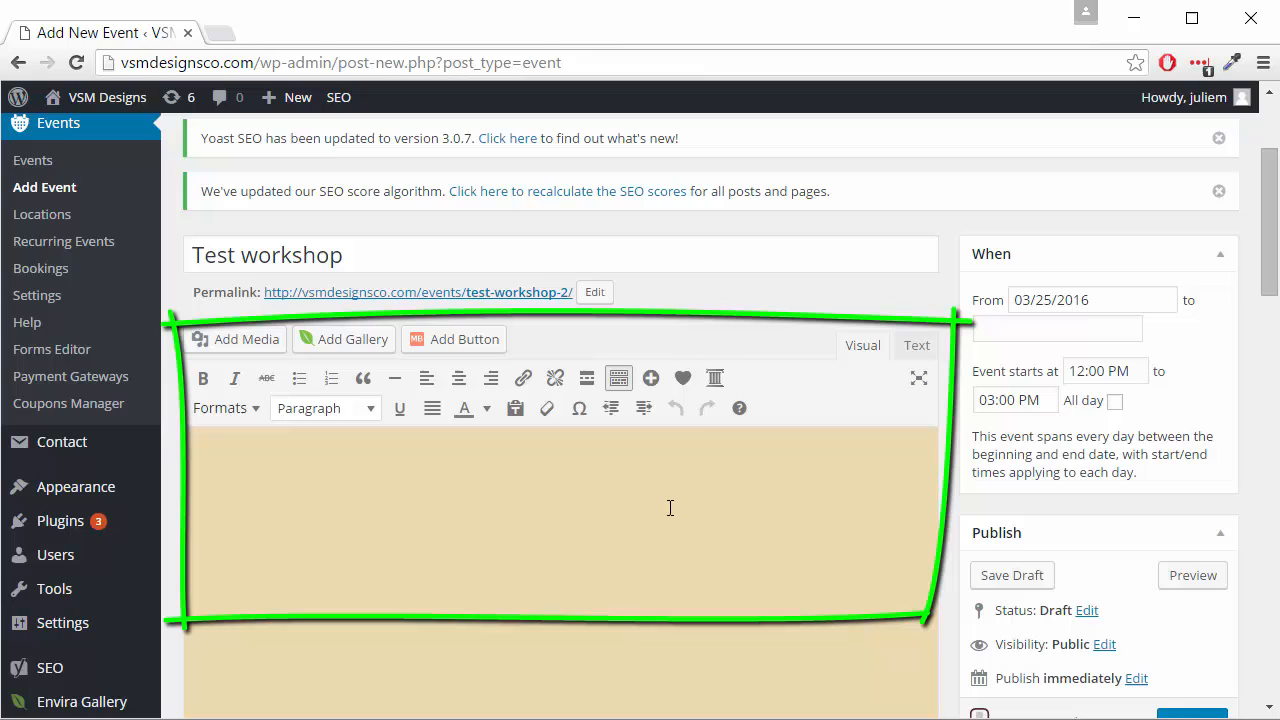
Enter 'test body copy' as the event description
text(test body copy)
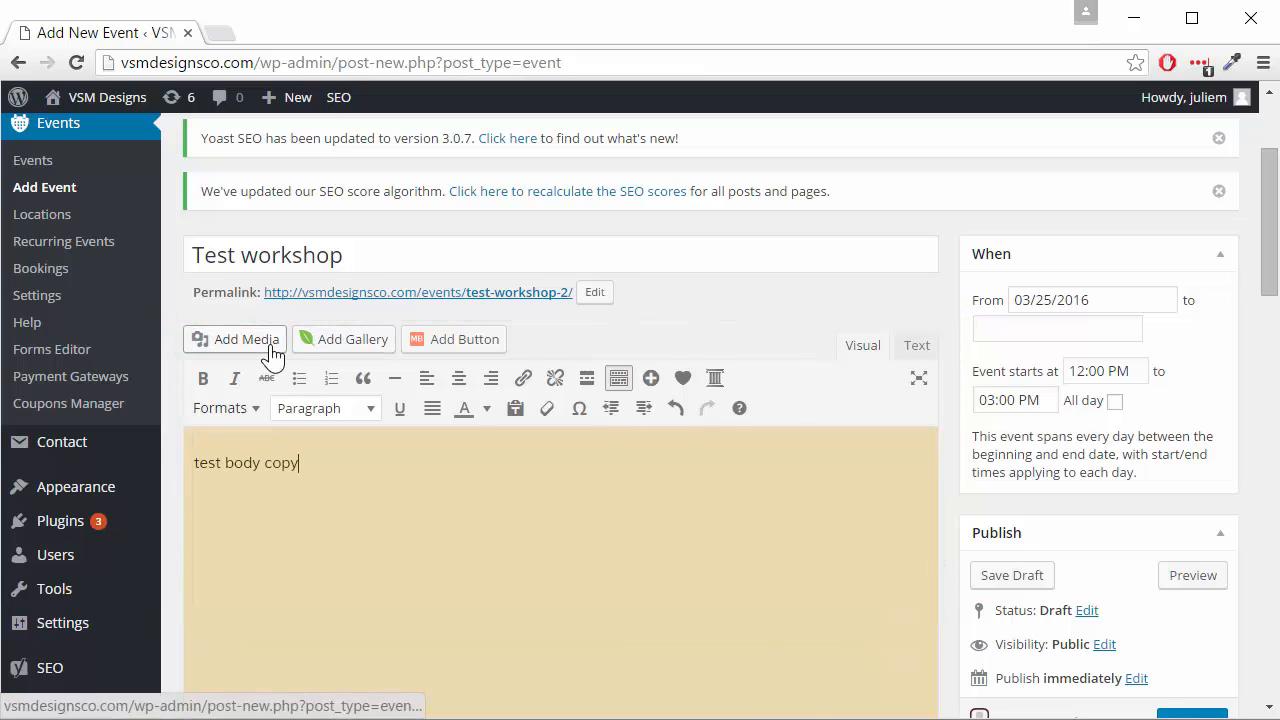
mouse_move(458, 504)
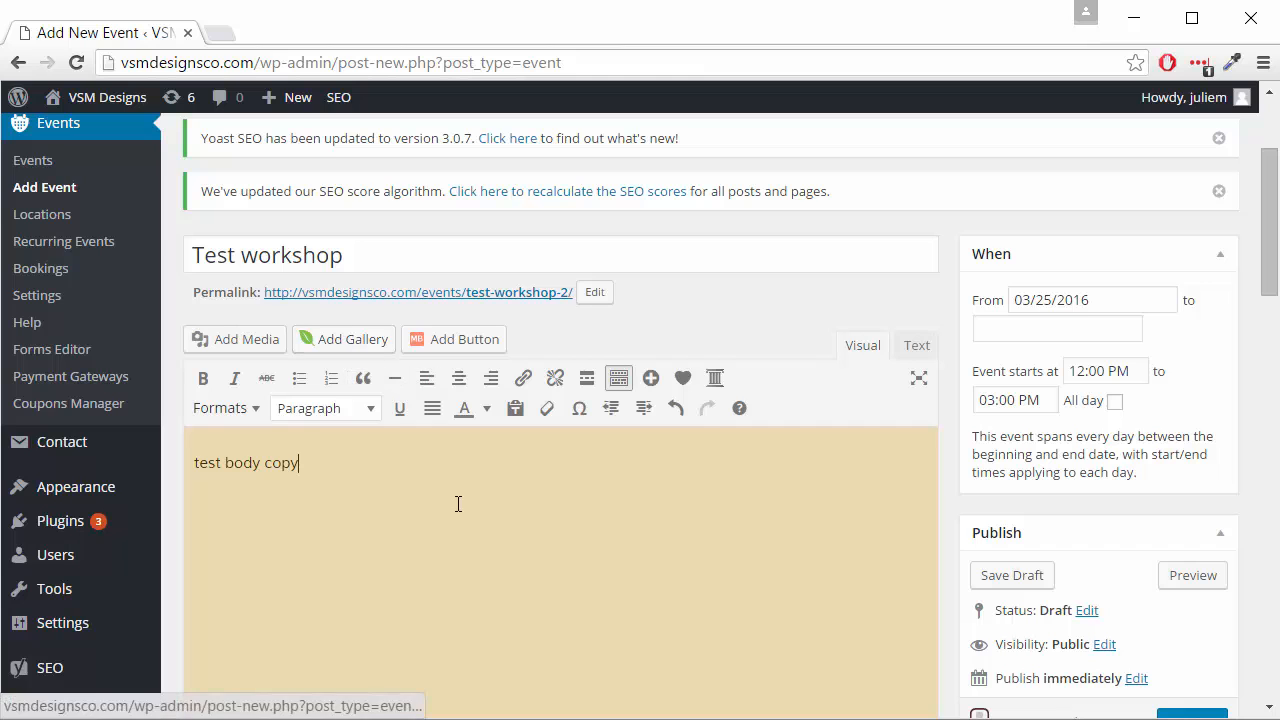
Set the location to the saved Vicki's Workshop in Coleman, Wisconsin, showing its map
scroll(down, 3)
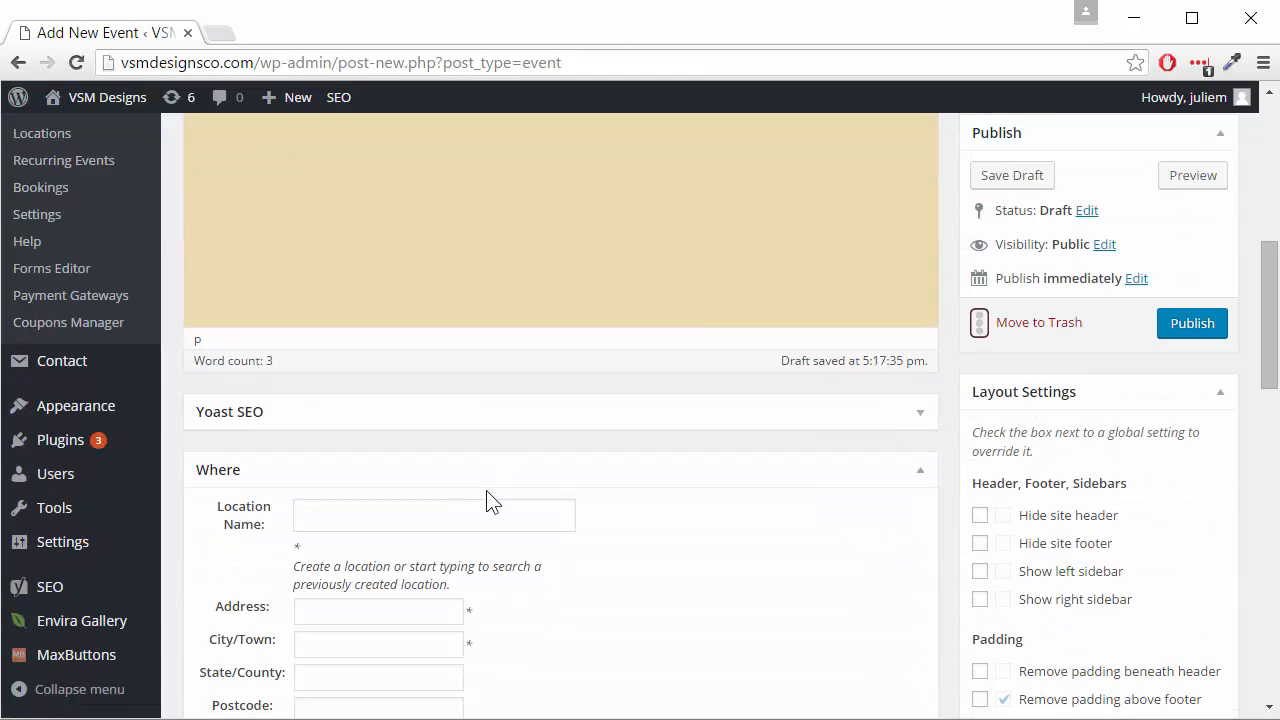
scroll(down, 3)
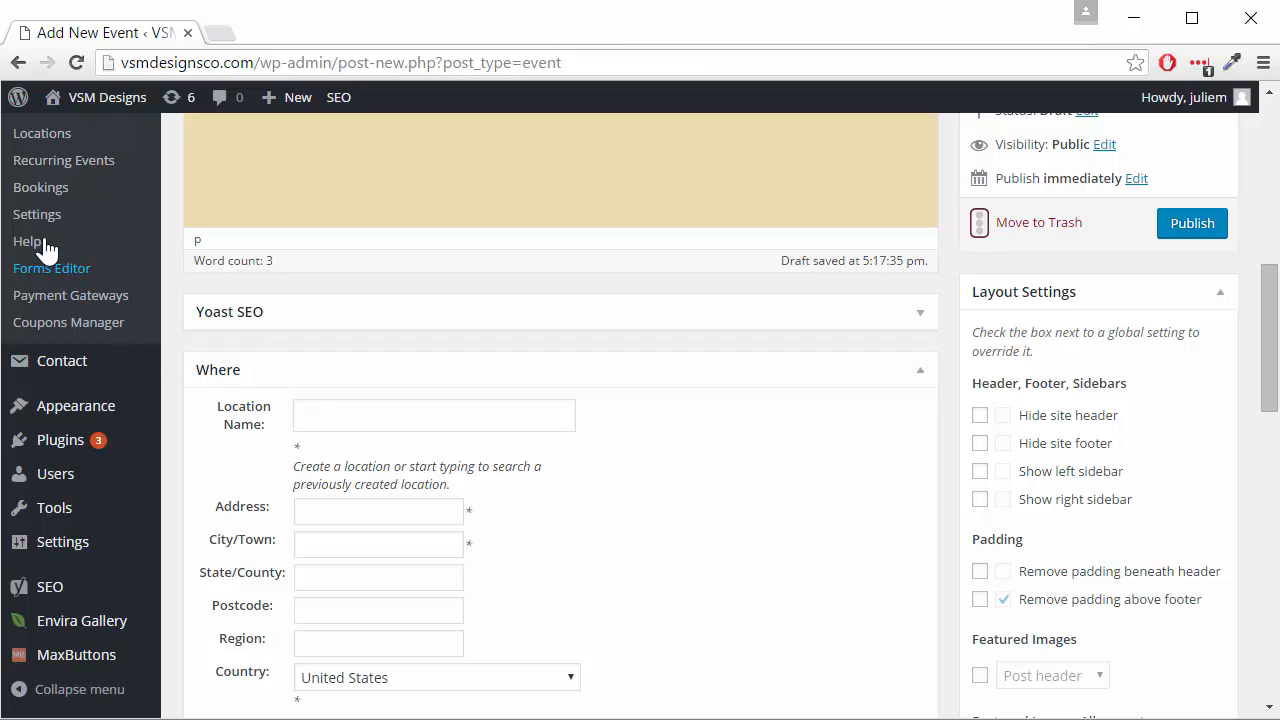
mouse_move(50, 160)
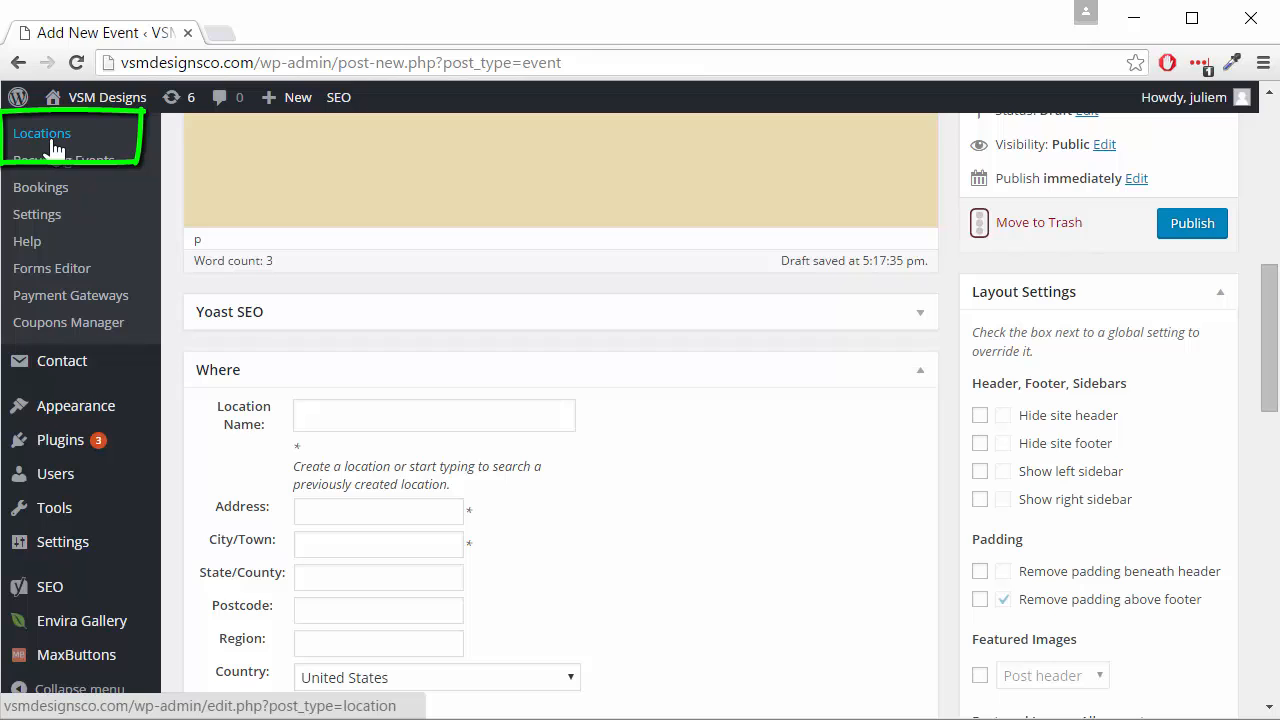
click(434, 414)
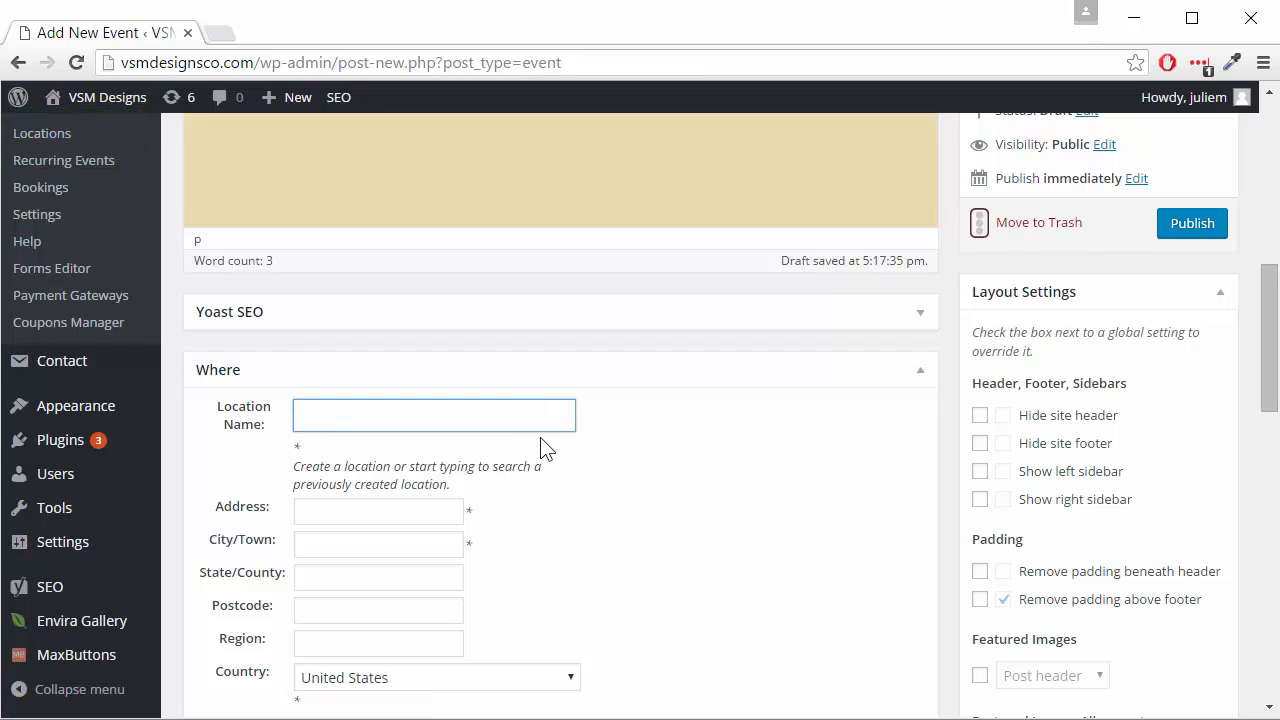
text(vicki)
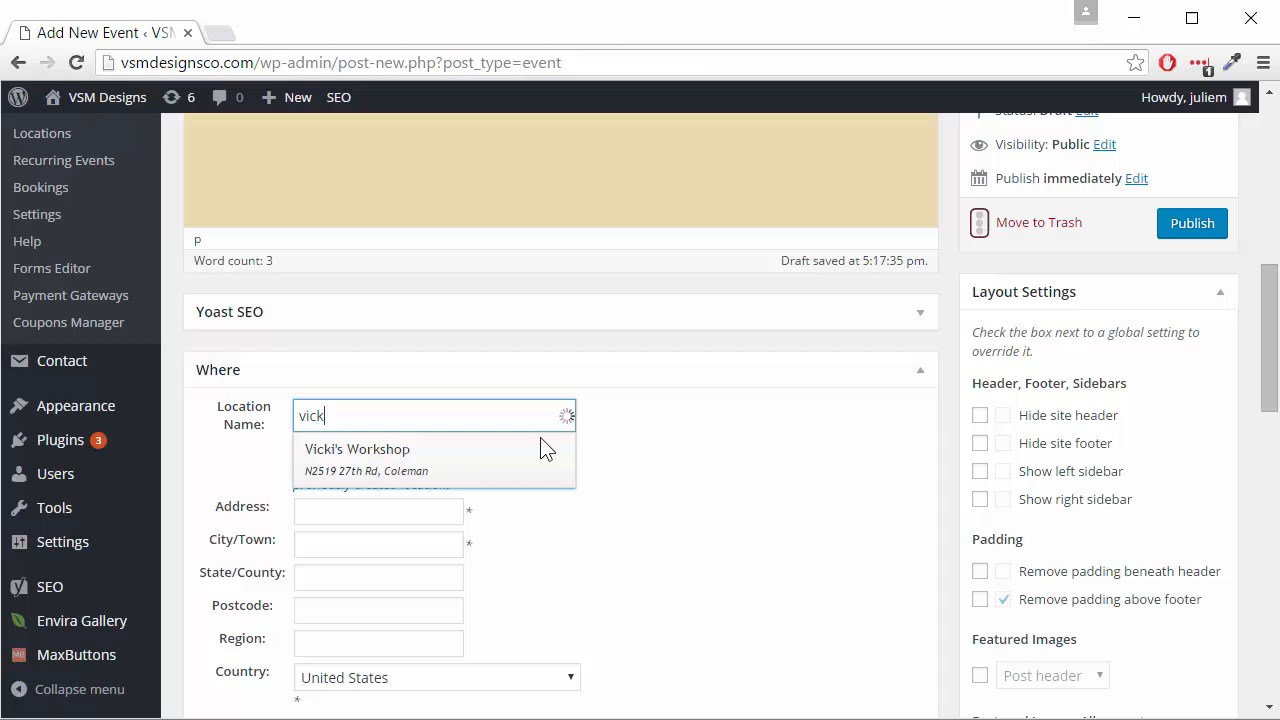
click(356, 448)
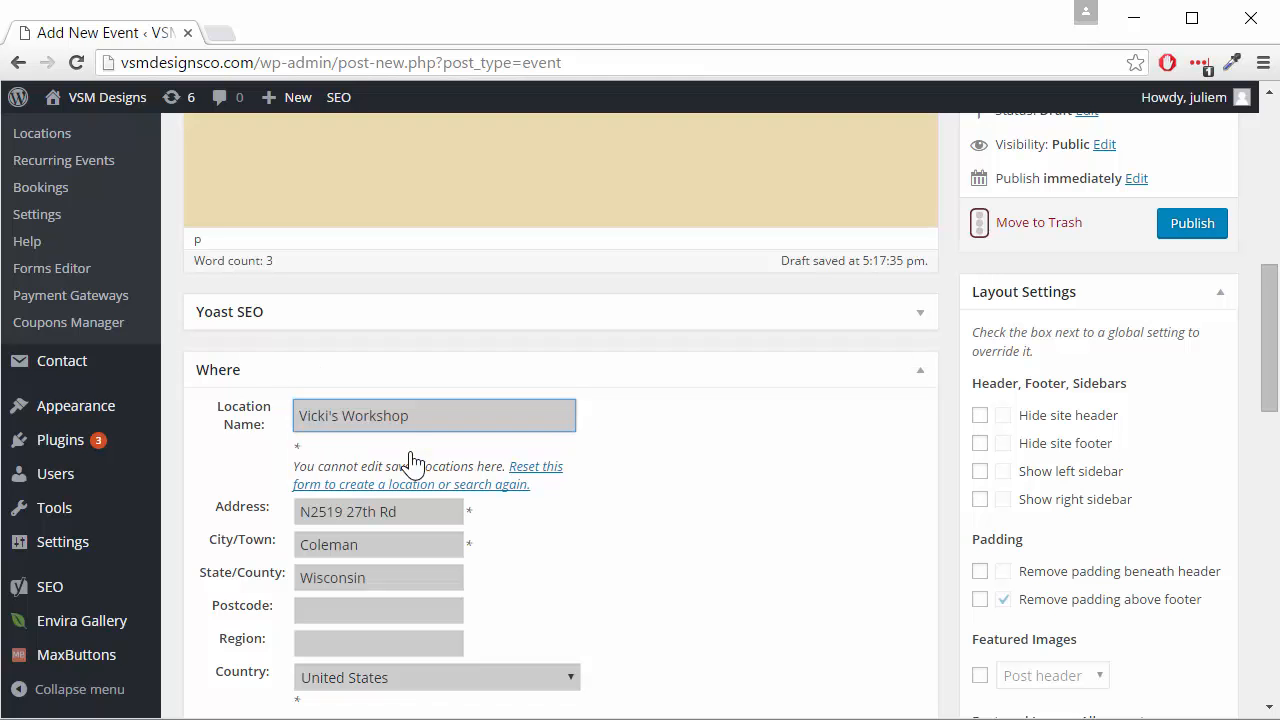
scroll(down, 3)
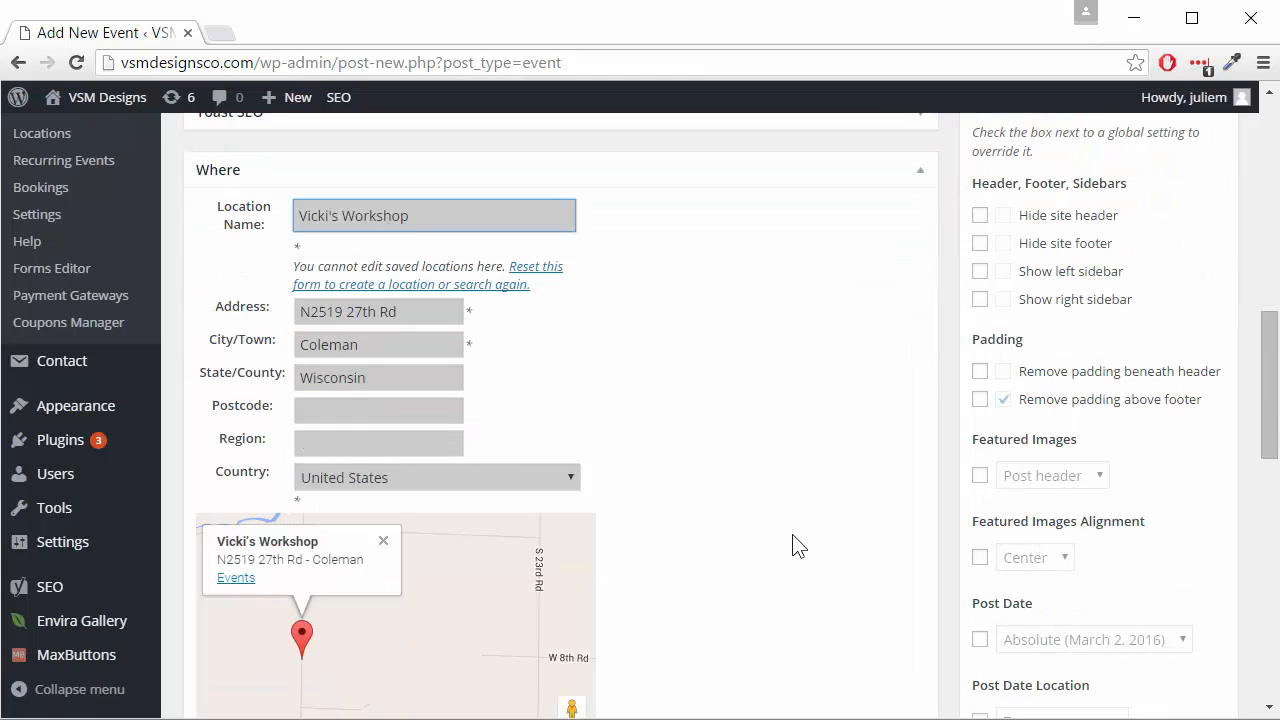
scroll(down, 3)
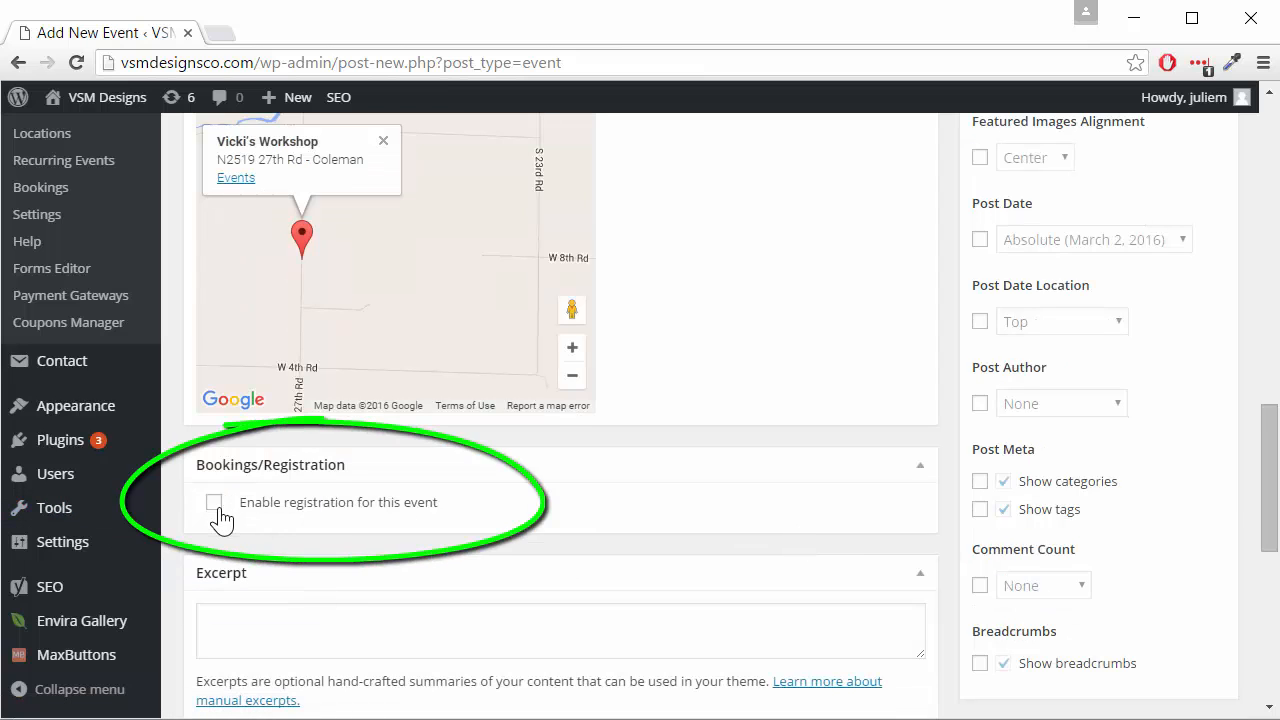
Enable registration for the event and set the booking cut-off date to 03/22/2016
click(212, 502)
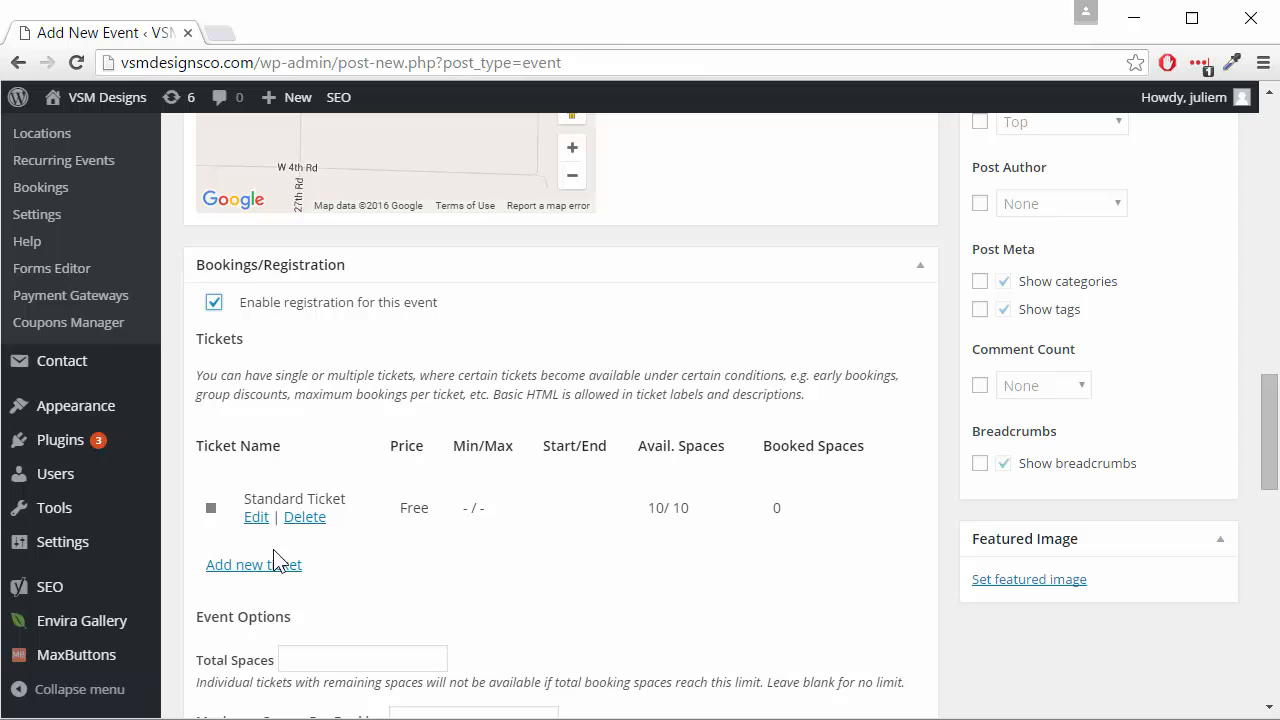
mouse_move(344, 580)
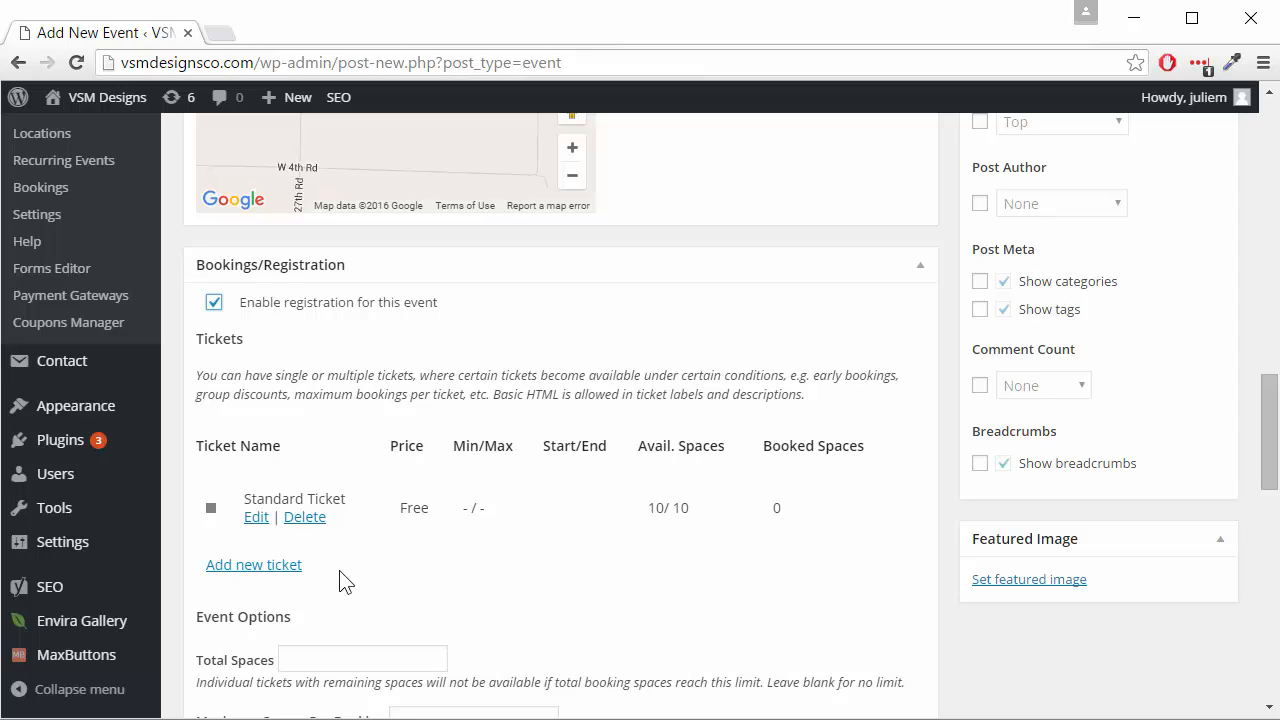
mouse_move(328, 574)
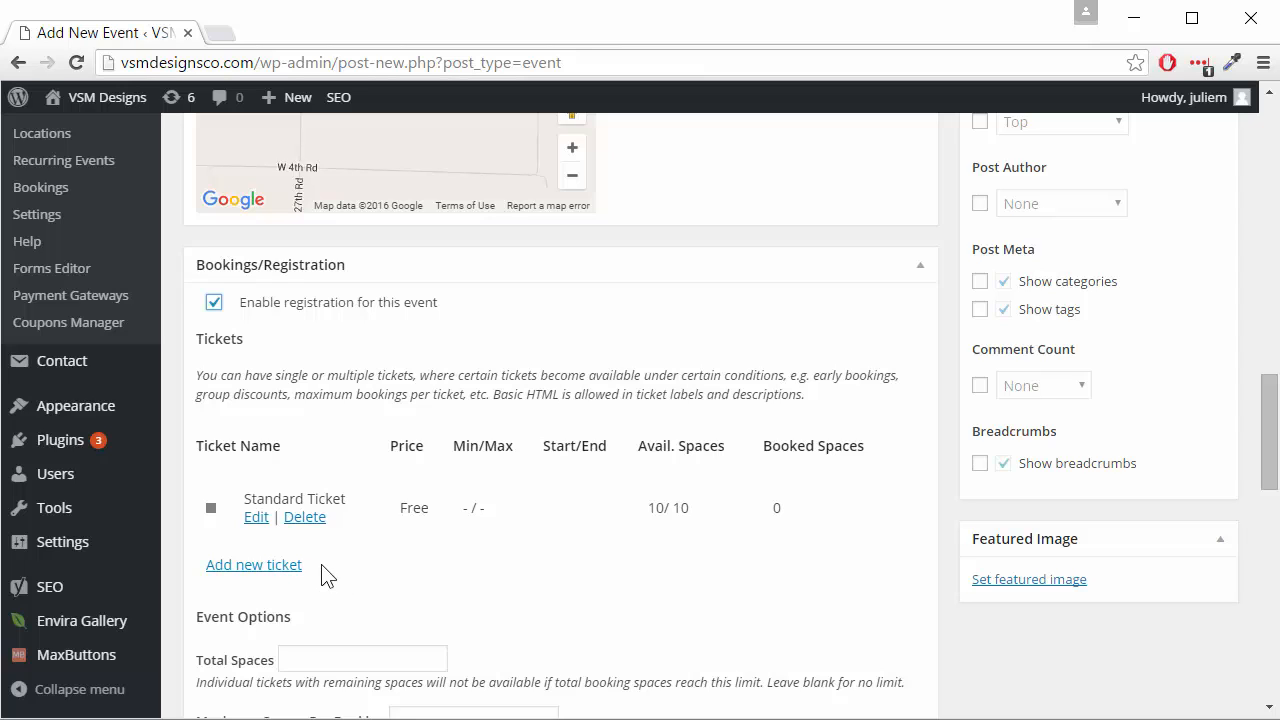
mouse_move(272, 582)
text(12)
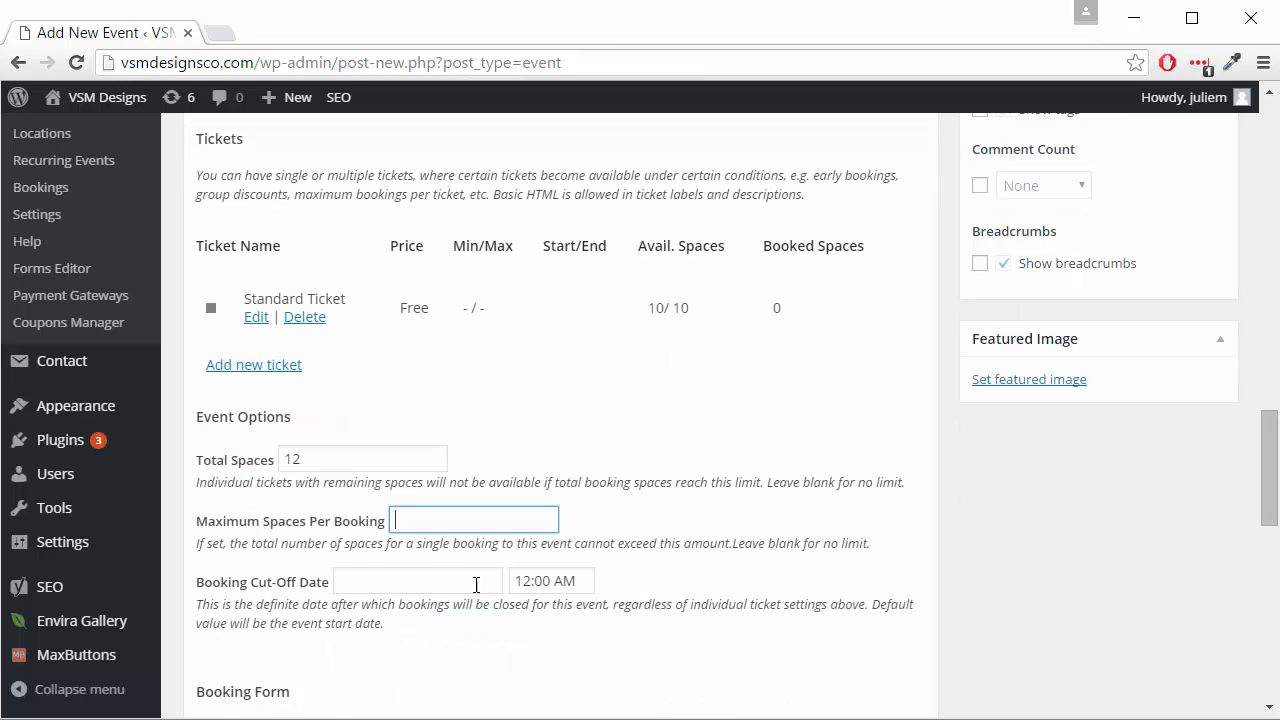
mouse_move(436, 520)
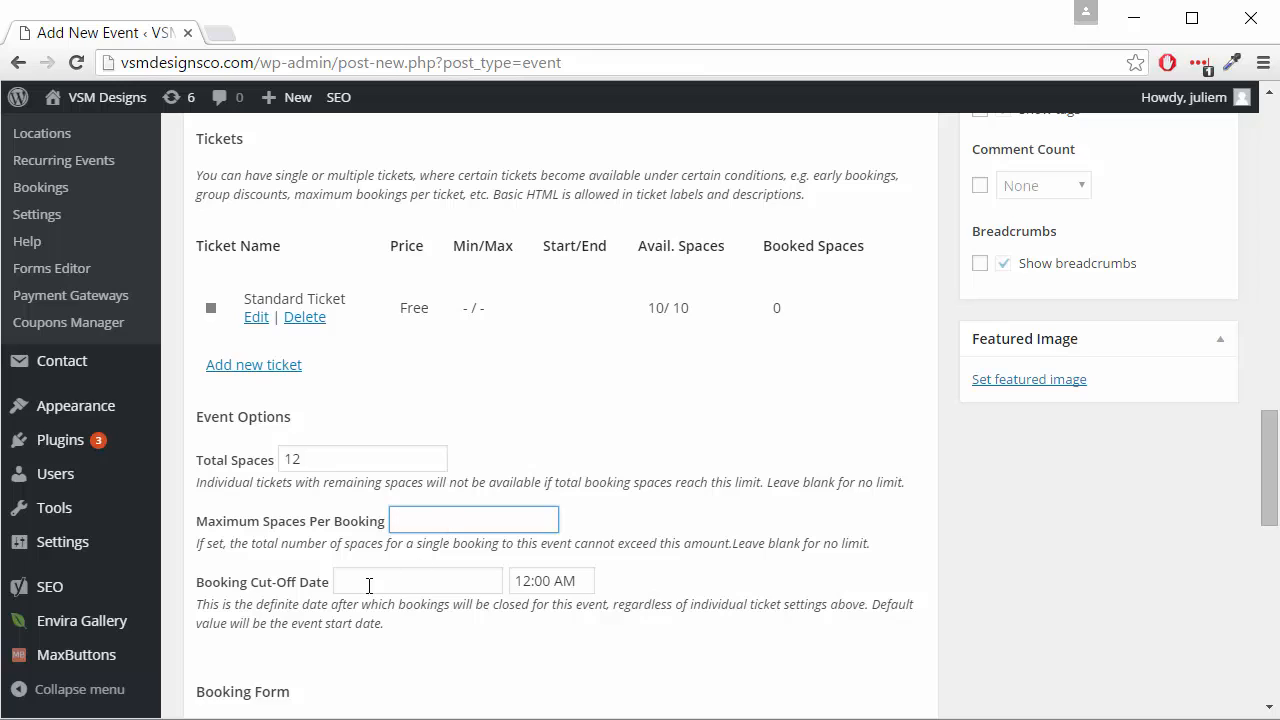
click(416, 580)
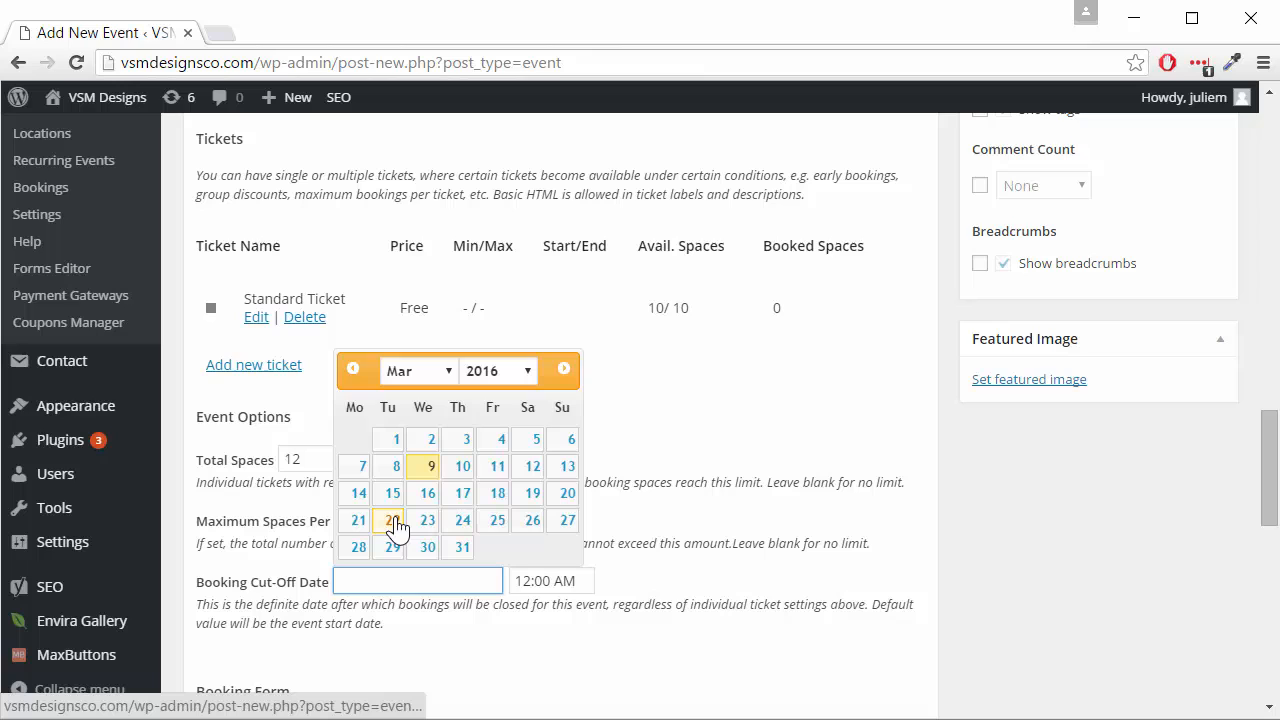
click(388, 520)
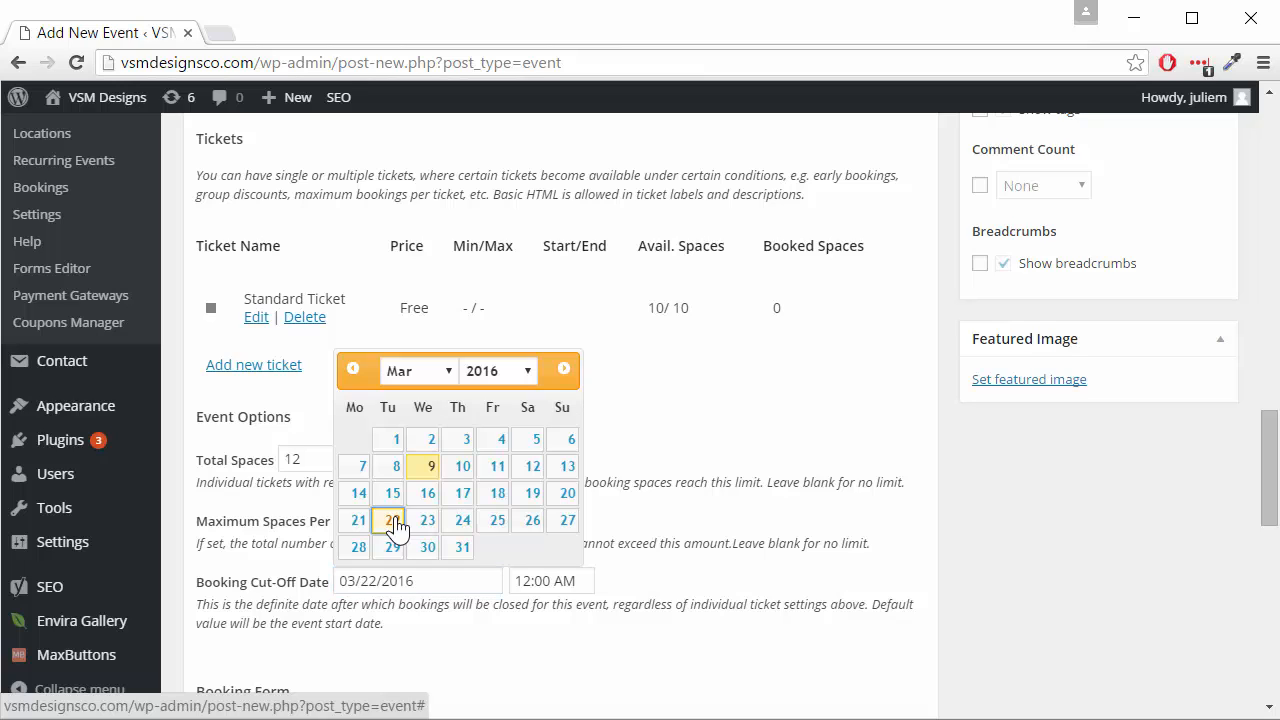
Set the booking cut-off time to 12:00 PM and keep the [ Default ] booking form
click(550, 580)
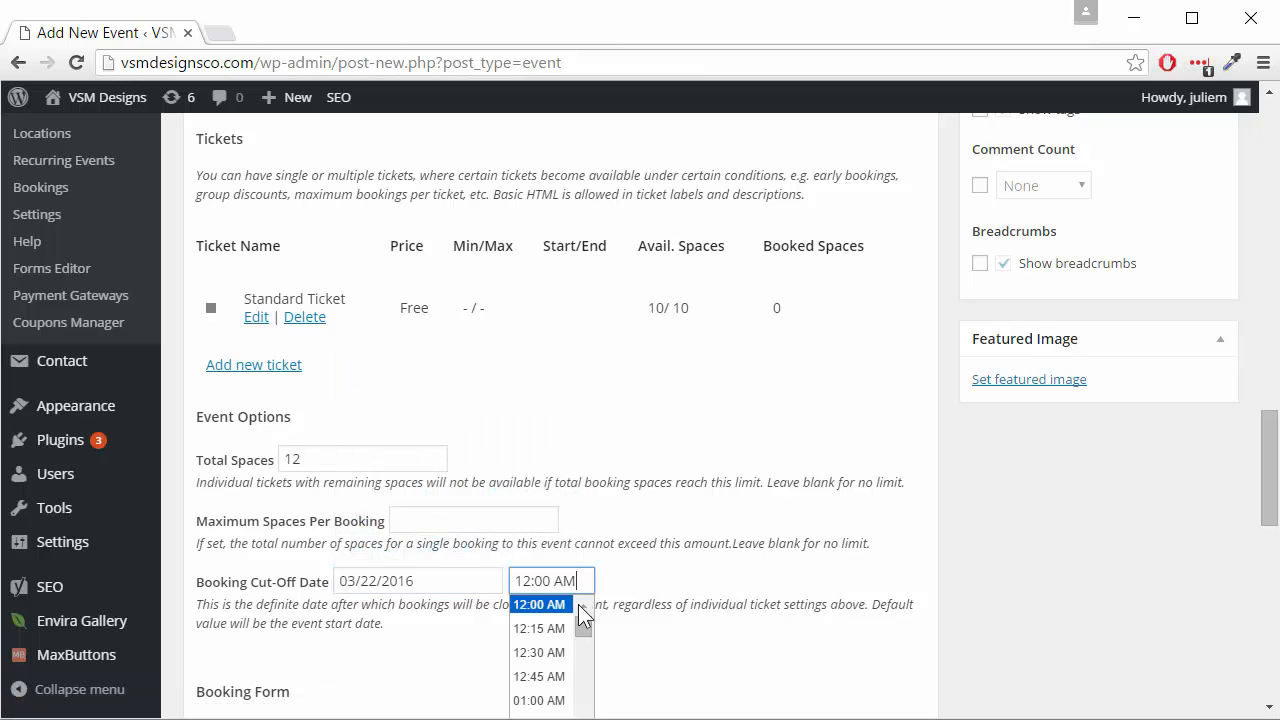
scroll(down, 3)
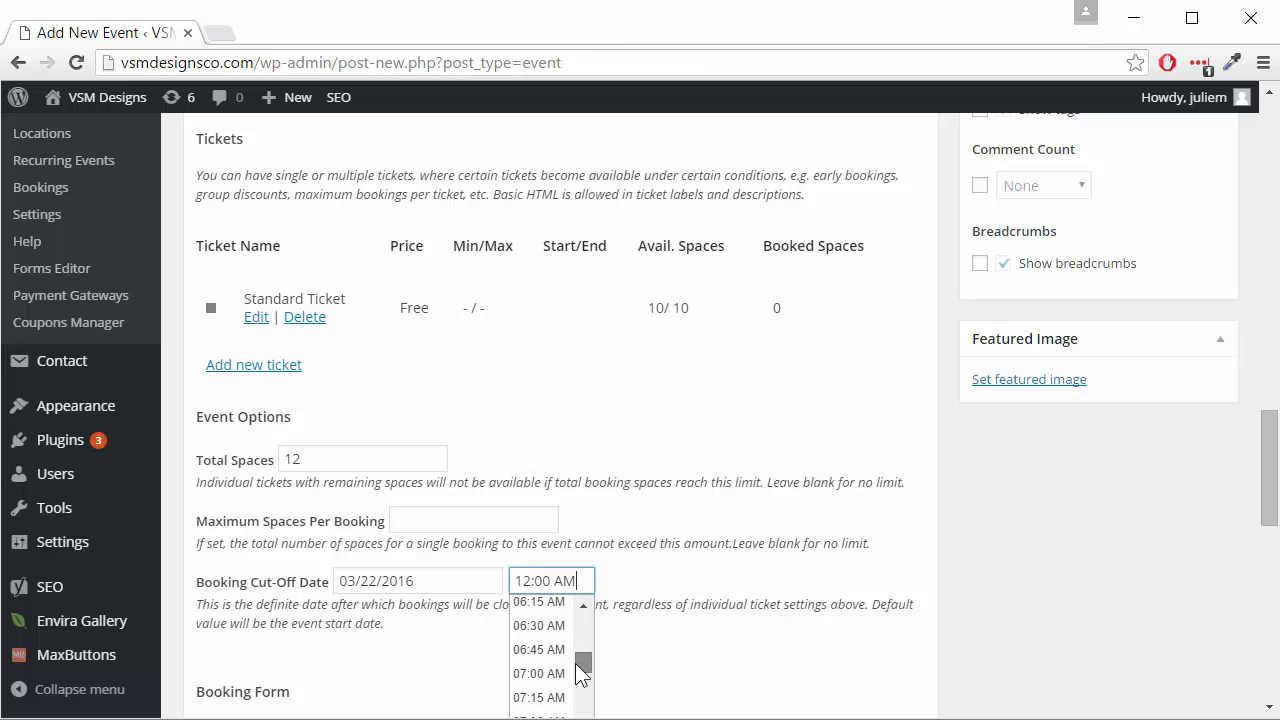
scroll(down, 3)
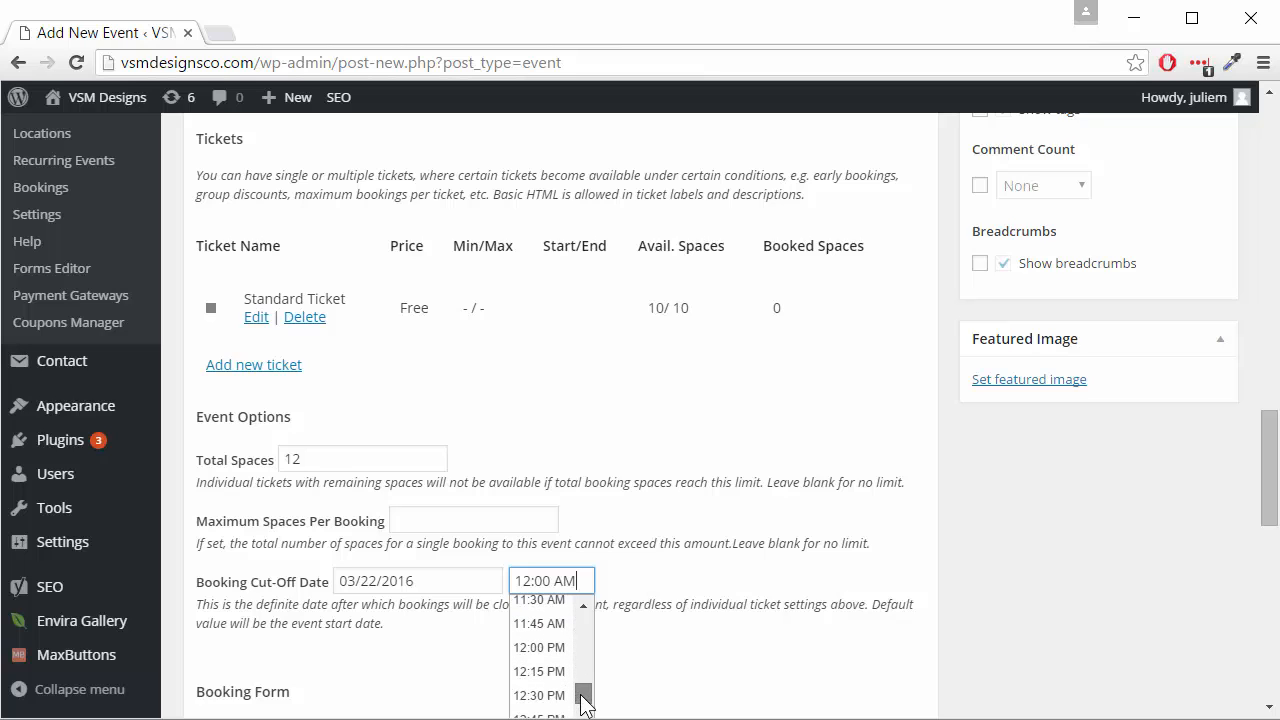
click(538, 644)
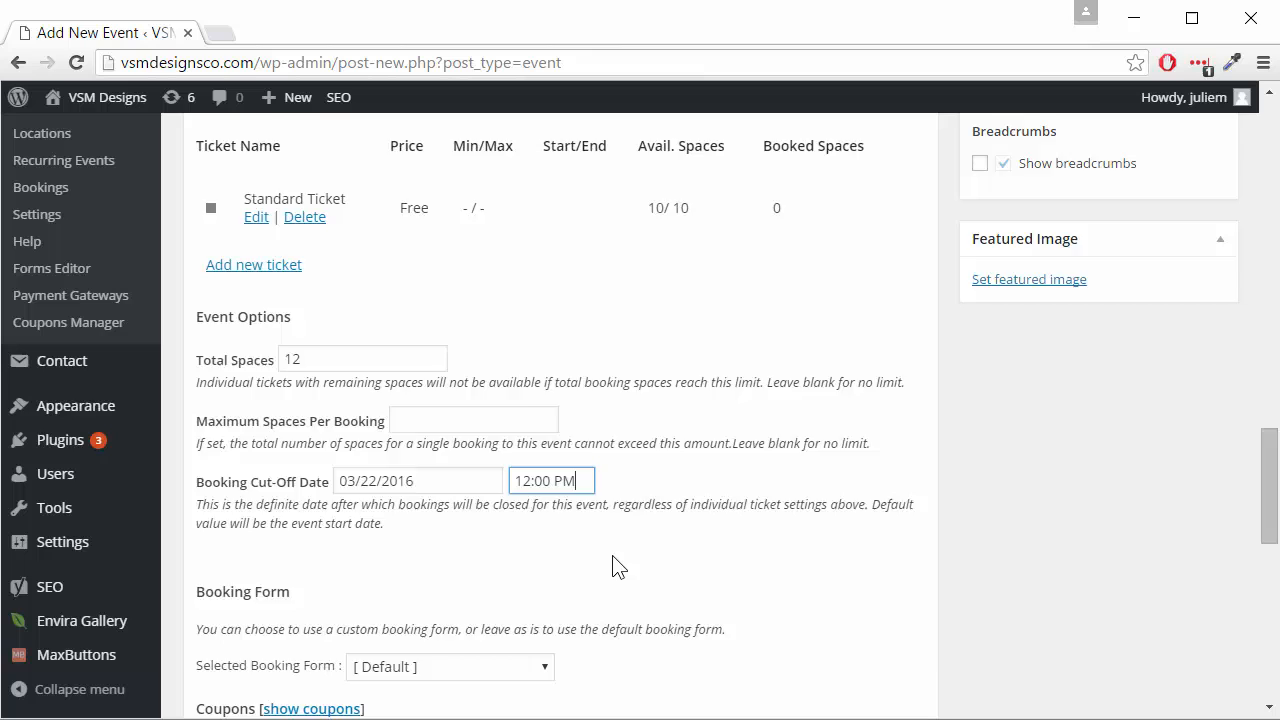
scroll(down, 3)
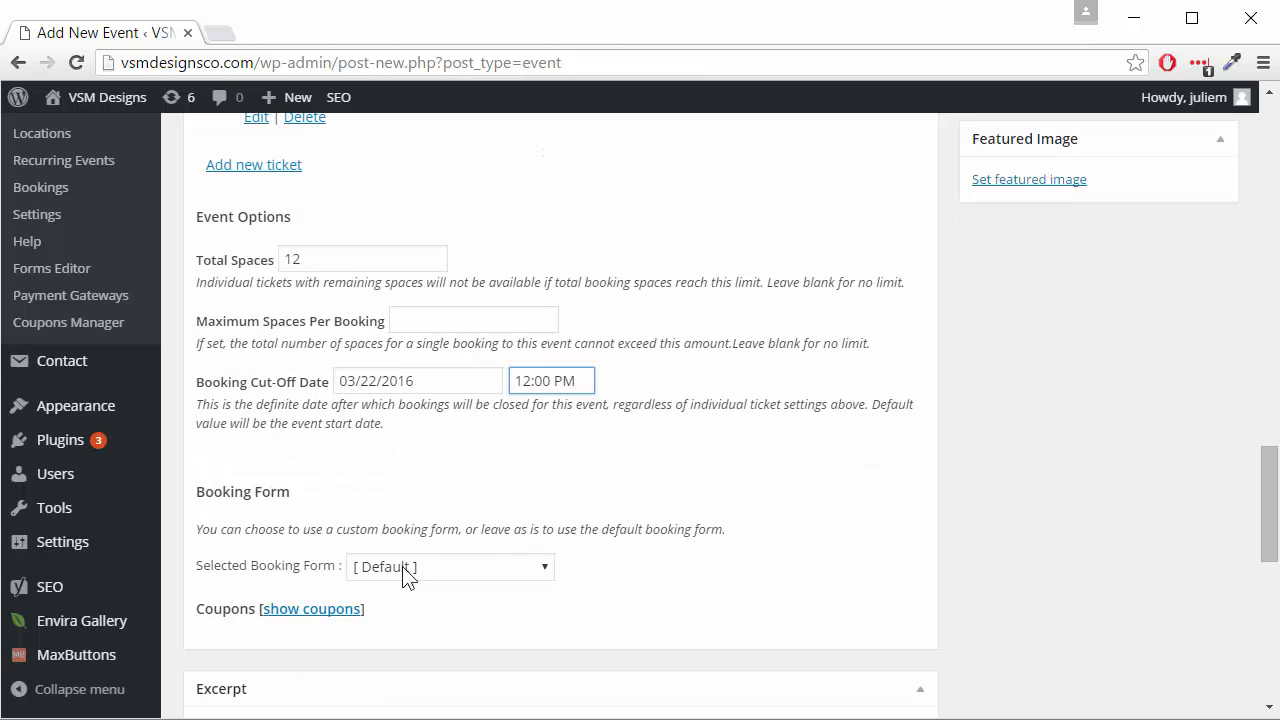
mouse_move(490, 580)
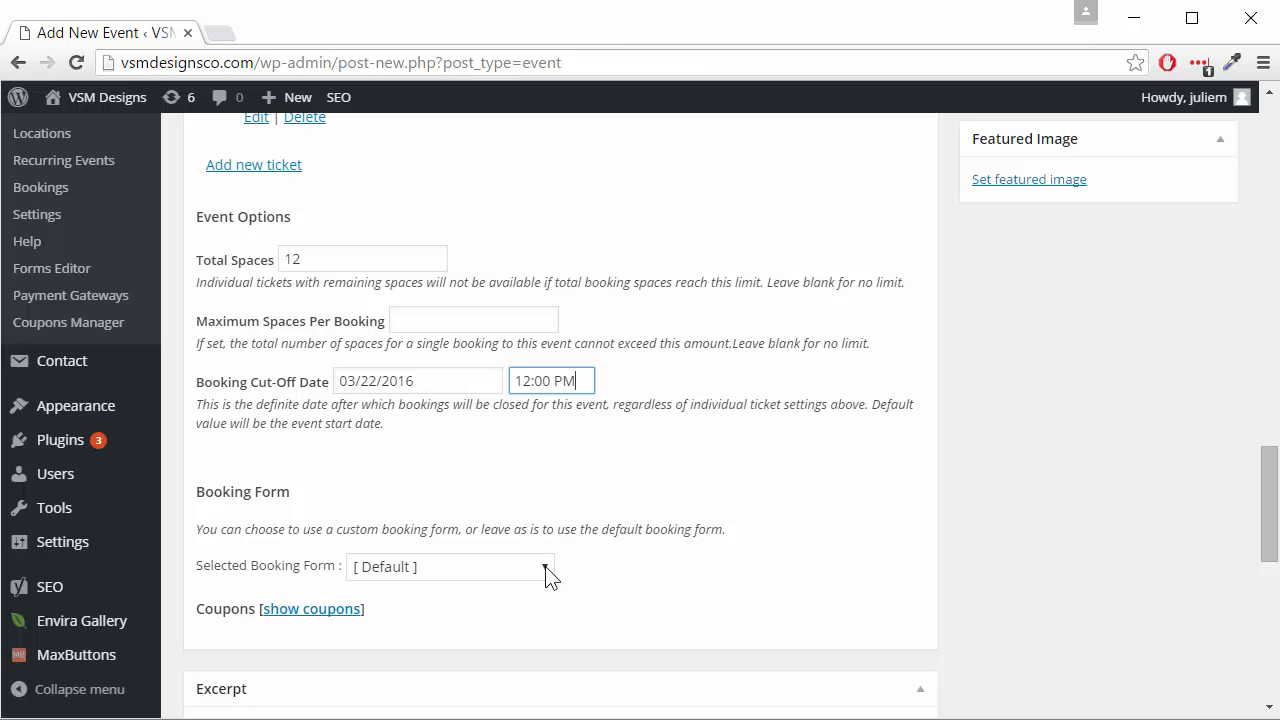
click(450, 568)
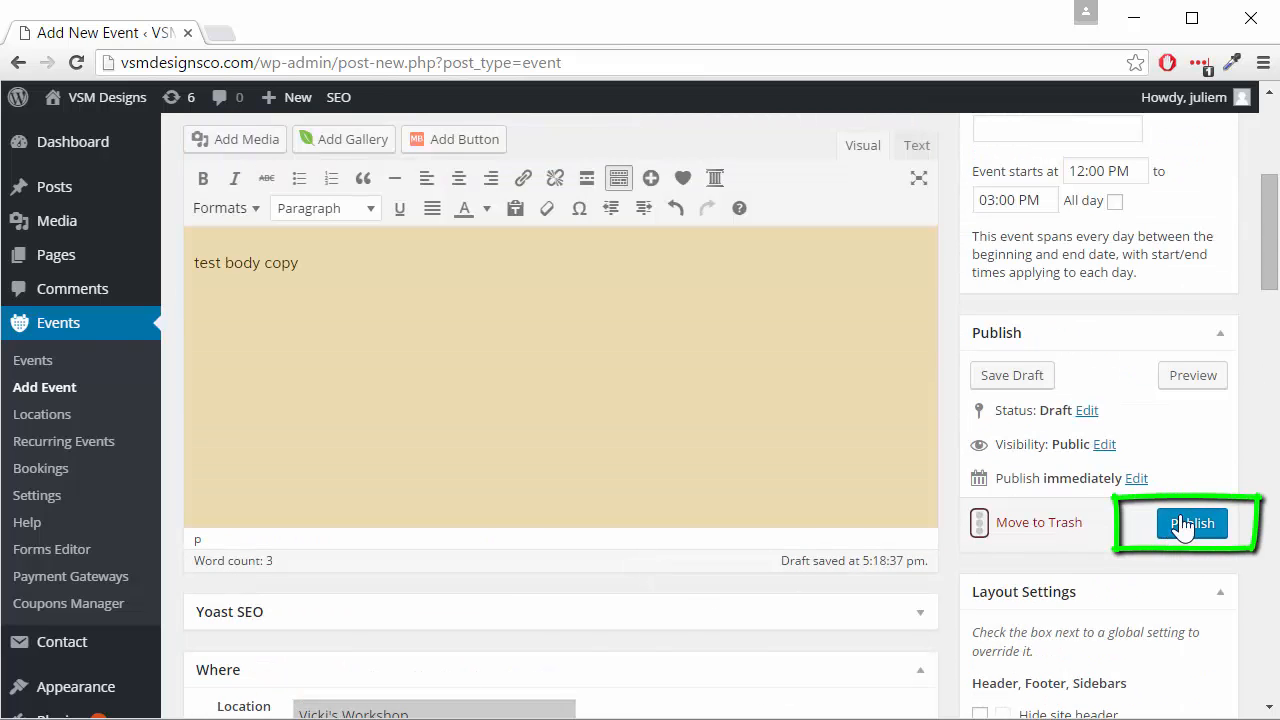
Publish the event and find Test workshop in the admin events list for March 25
click(1192, 524)
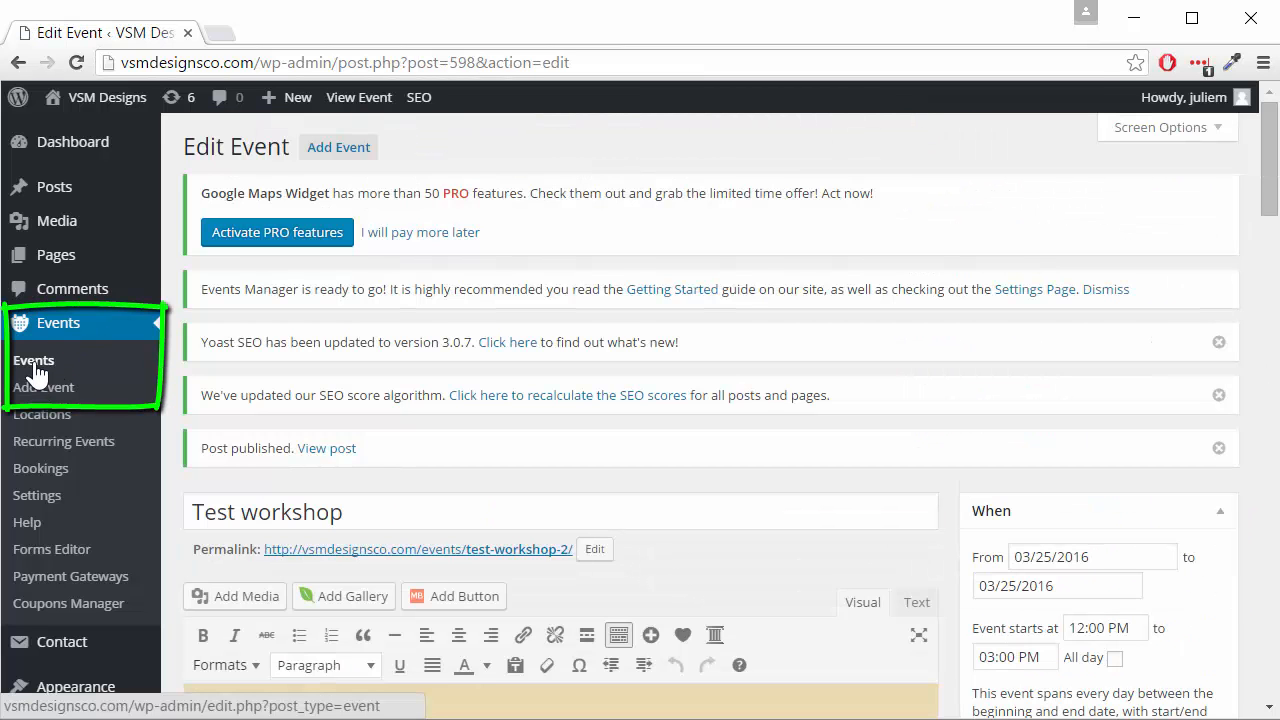
click(34, 360)
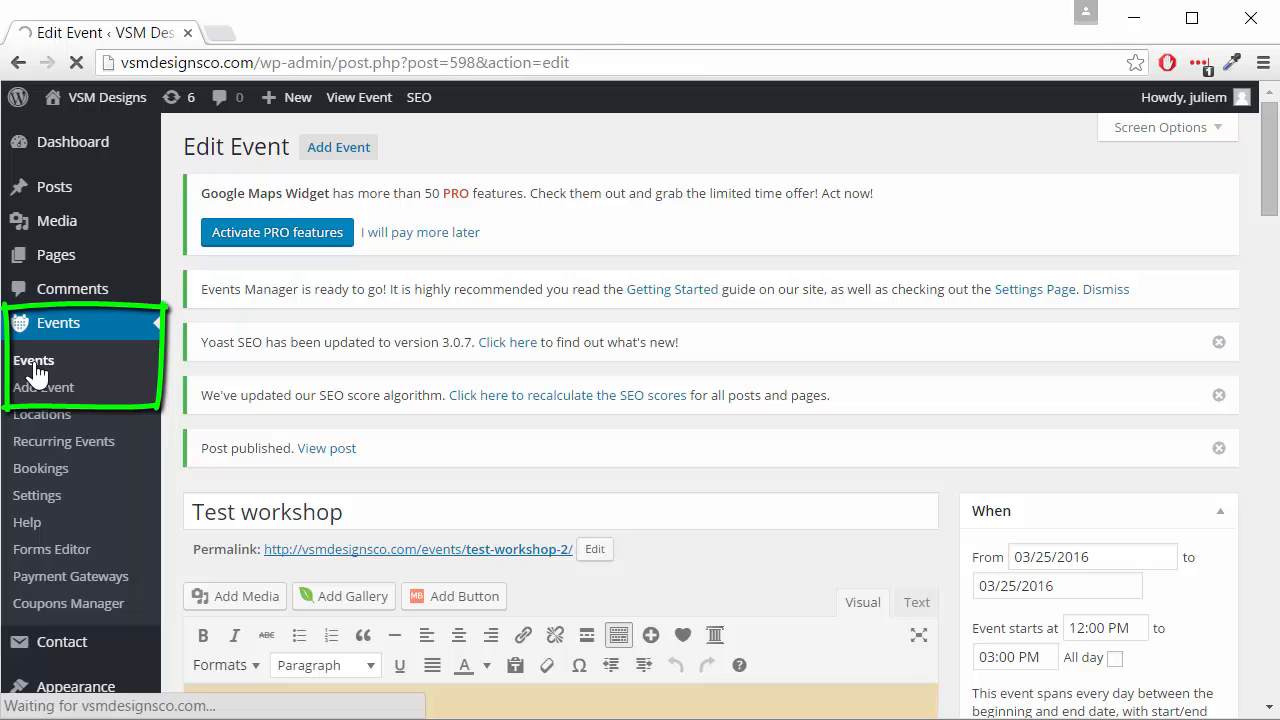
click(34, 360)
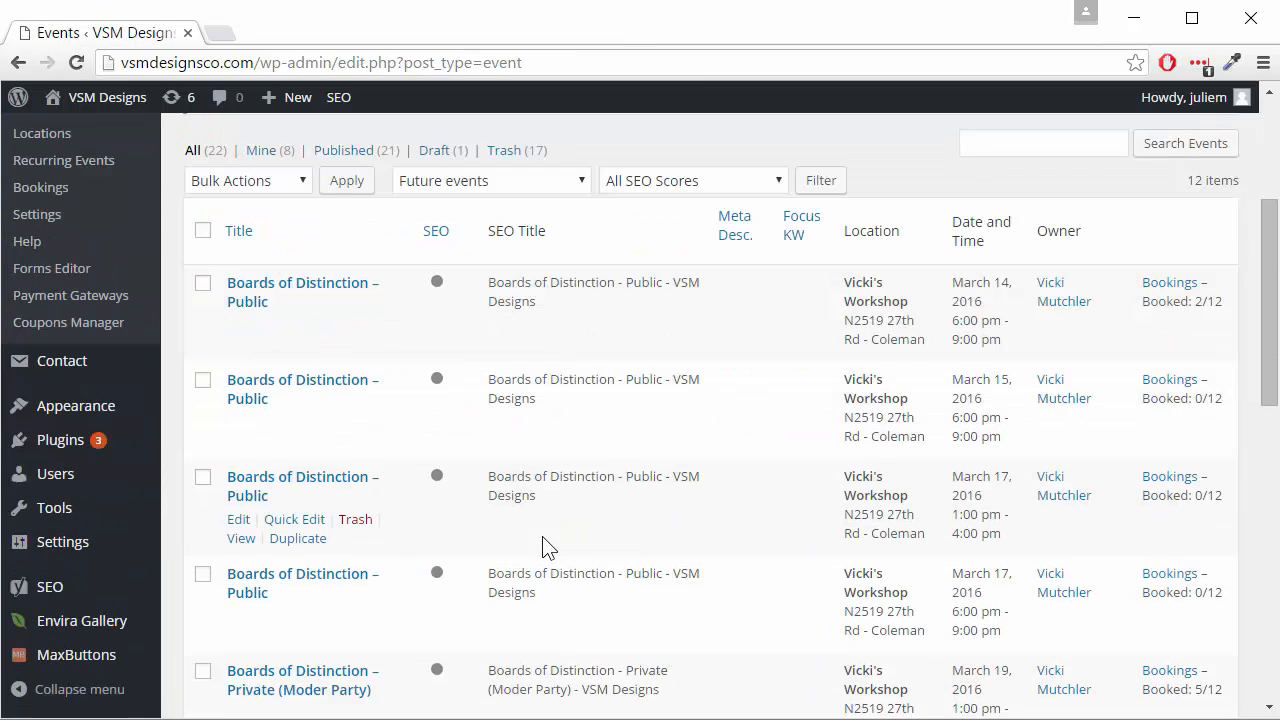
scroll(down, 3)
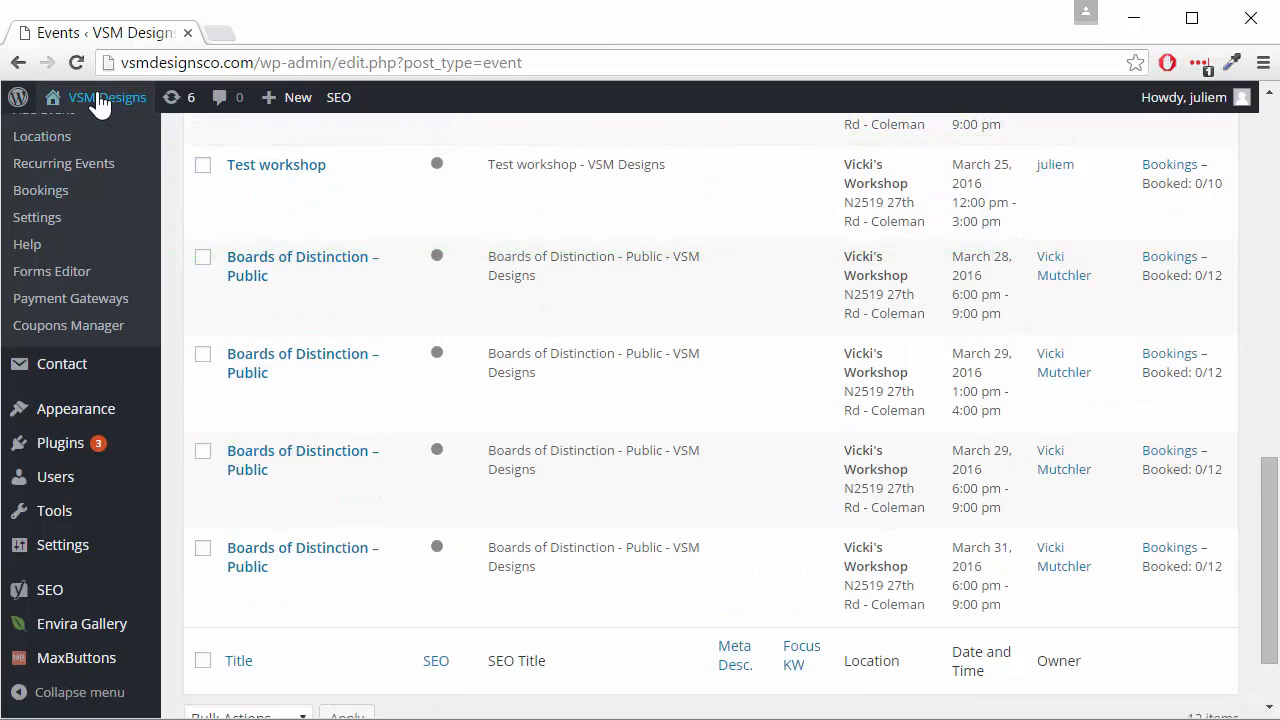
Visit the live site and go to the workshops listing page
click(108, 96)
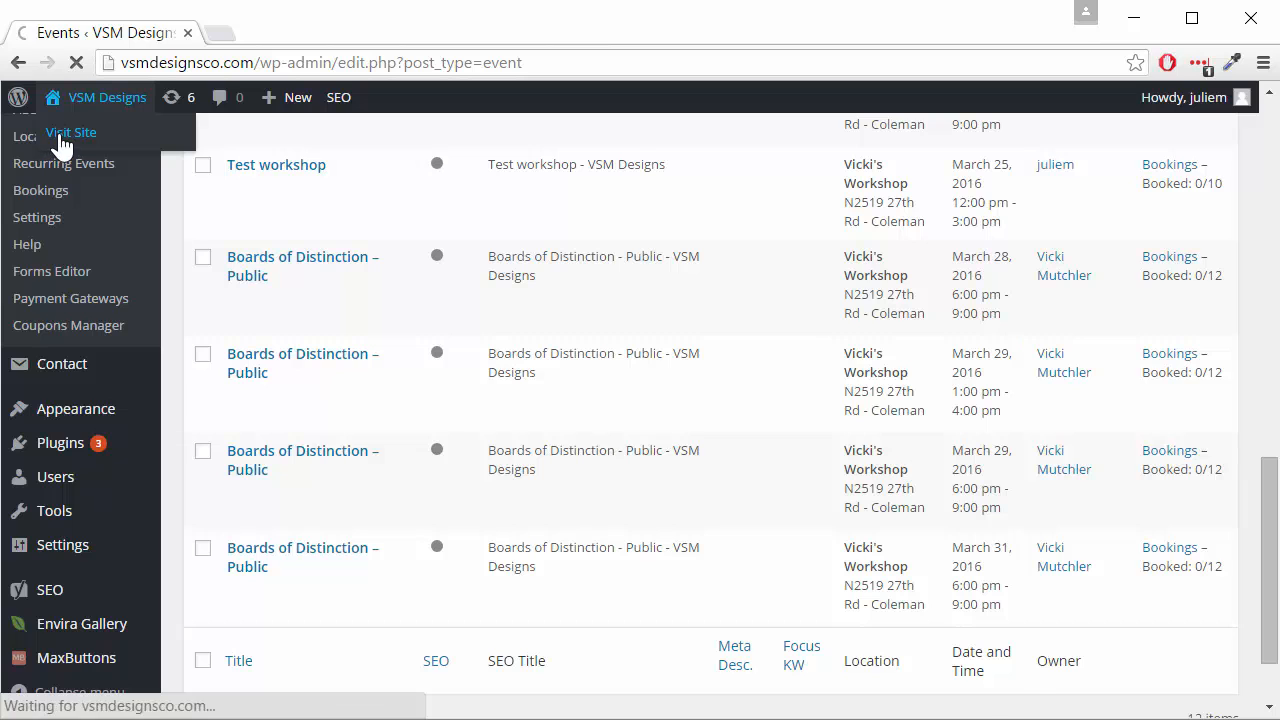
click(70, 132)
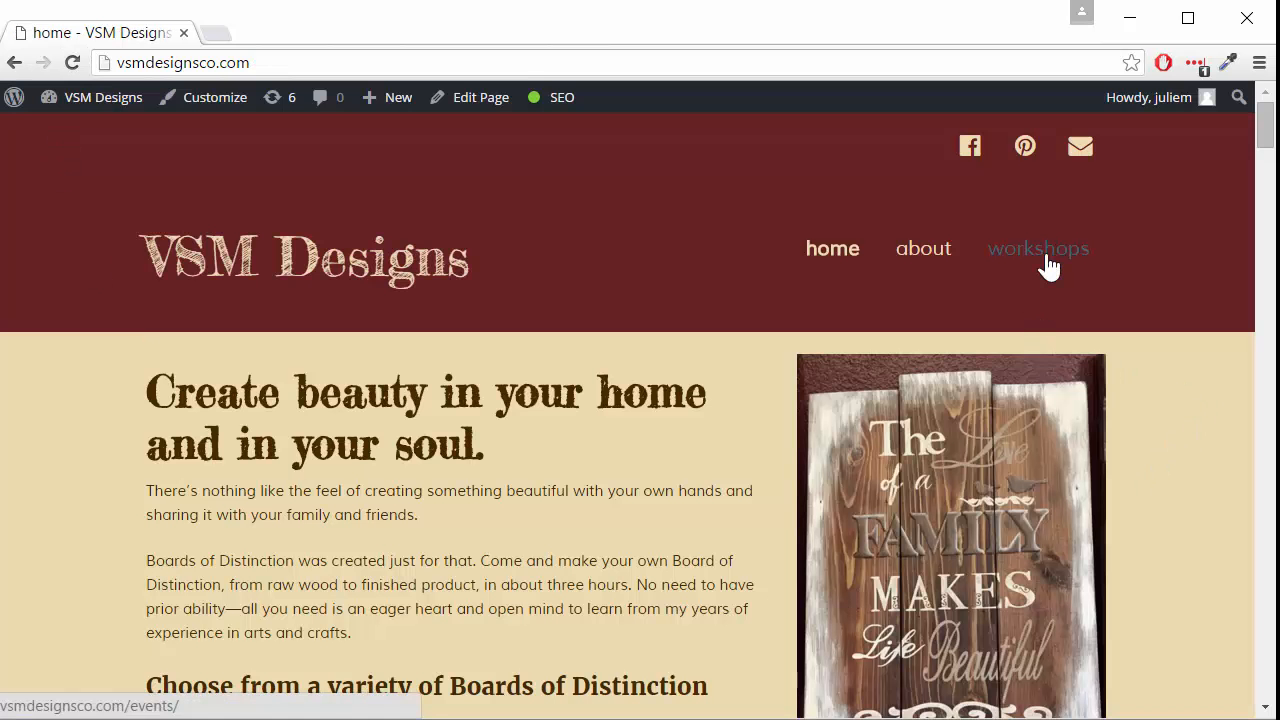
click(1038, 248)
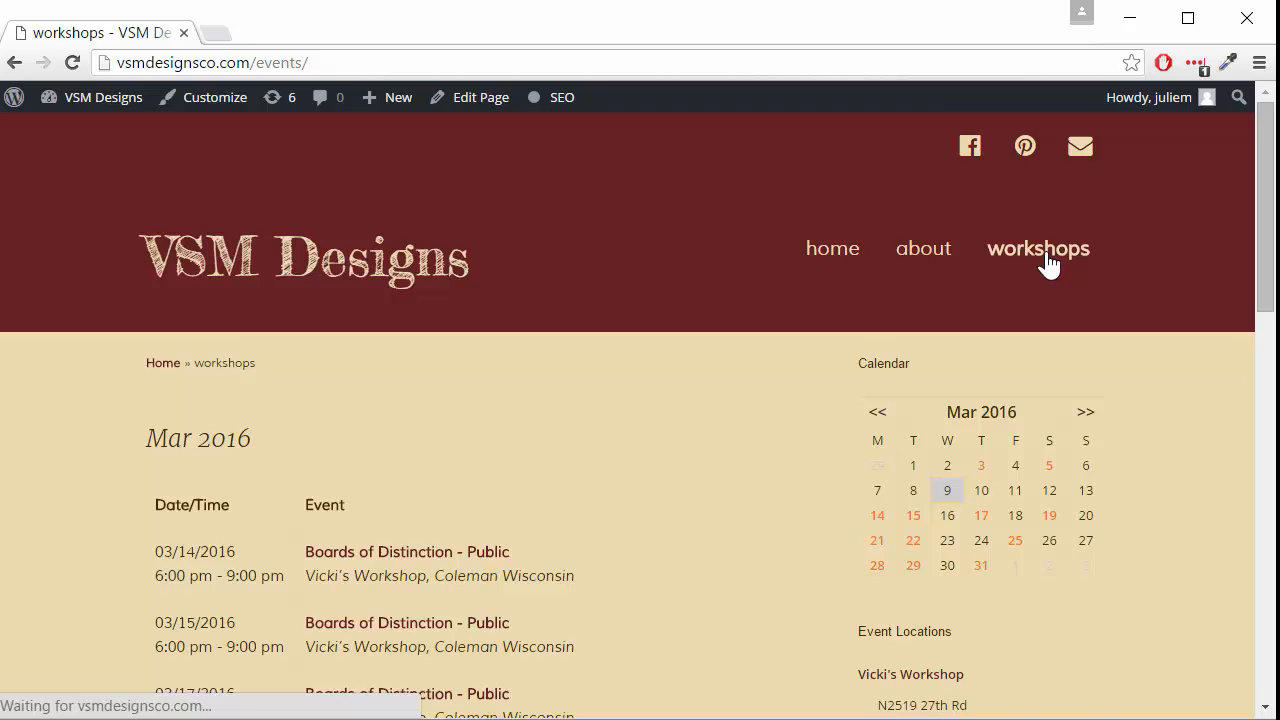
scroll(down, 3)
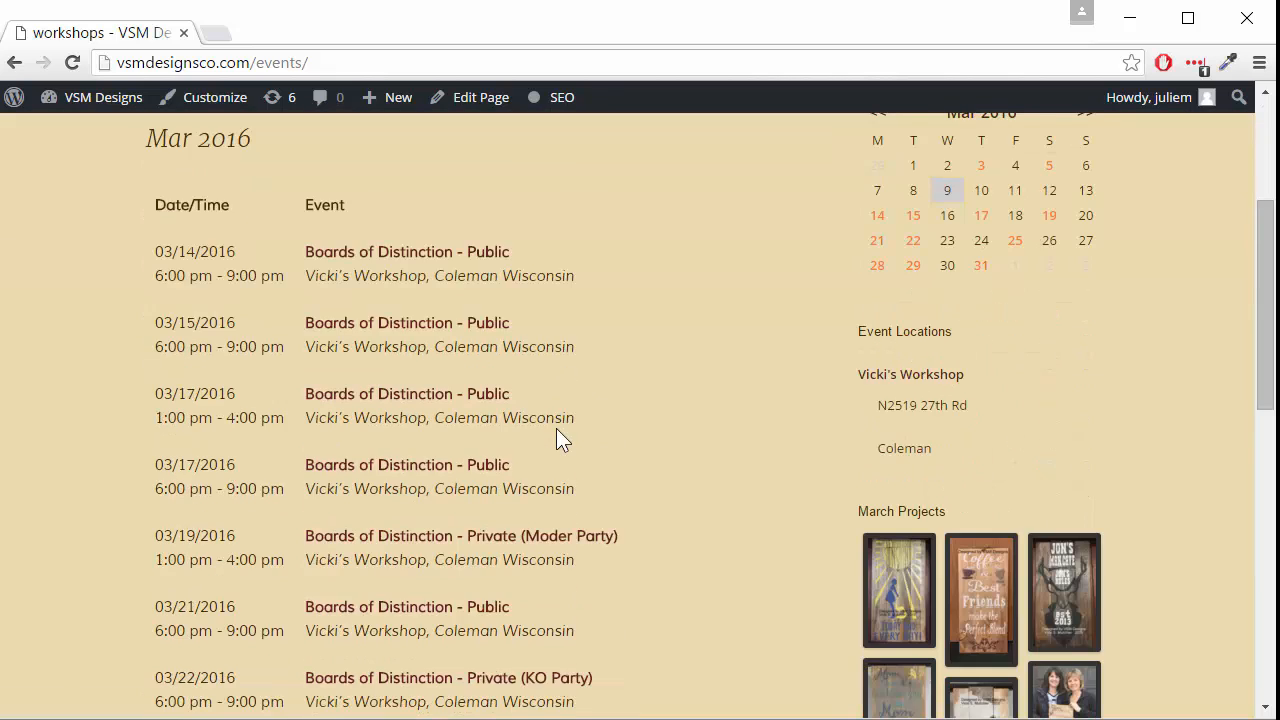
scroll(down, 3)
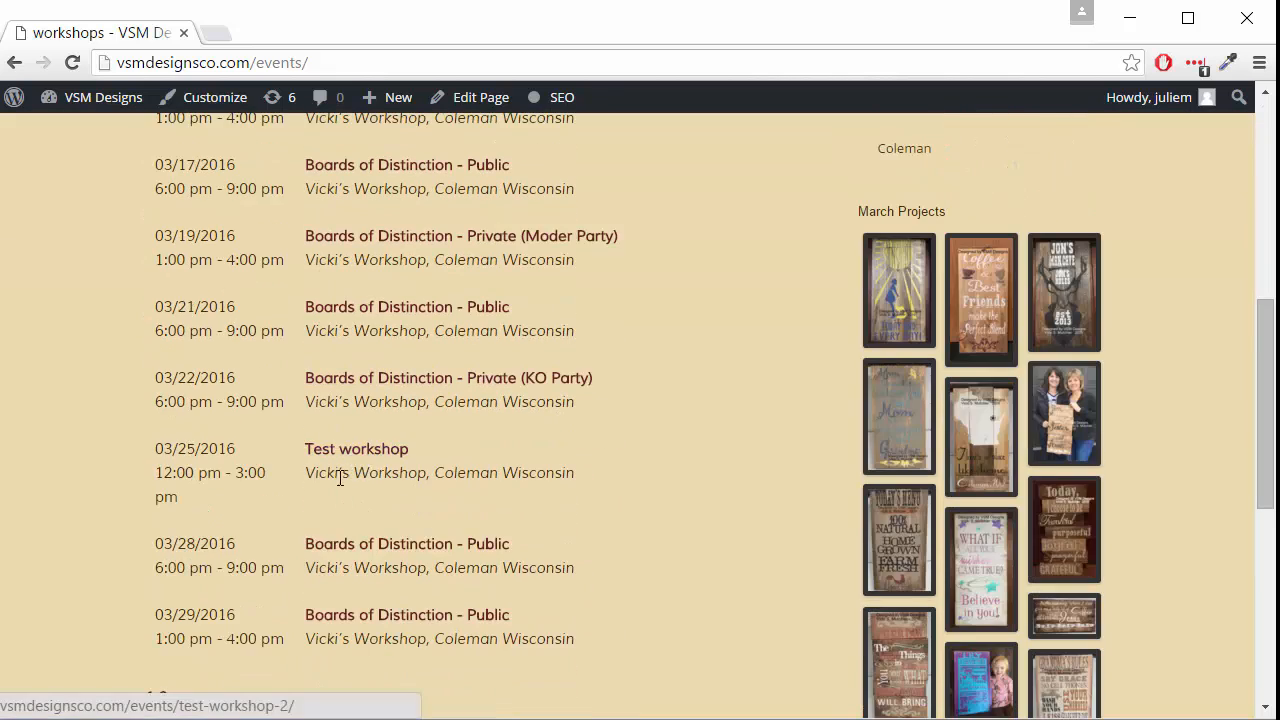
View the public Test workshop page with its date, map, description and booking form
click(356, 448)
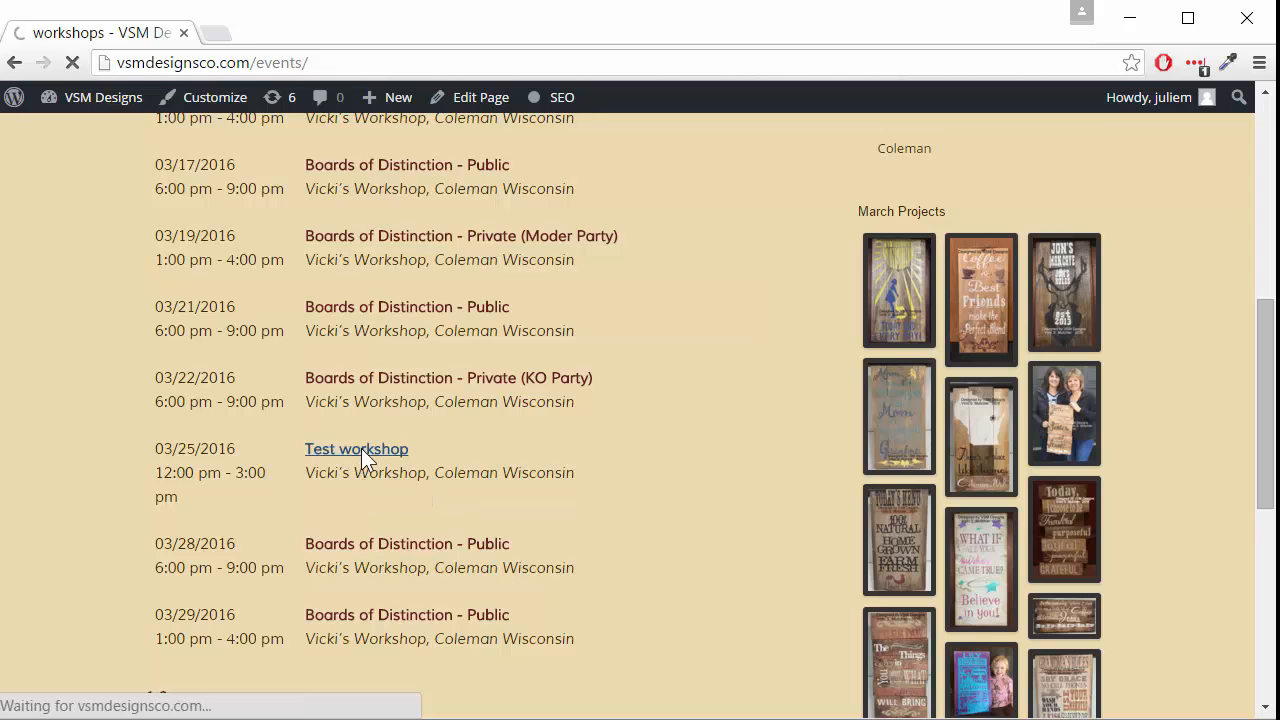
click(356, 448)
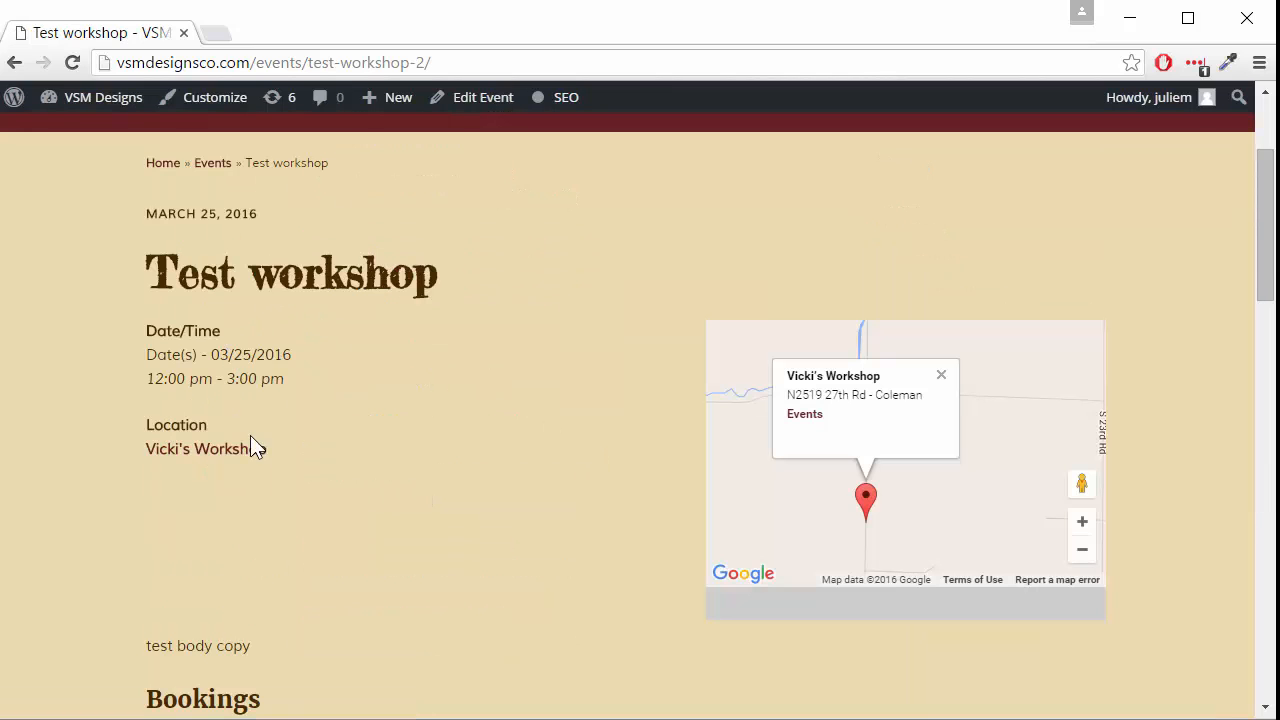
scroll(down, 3)
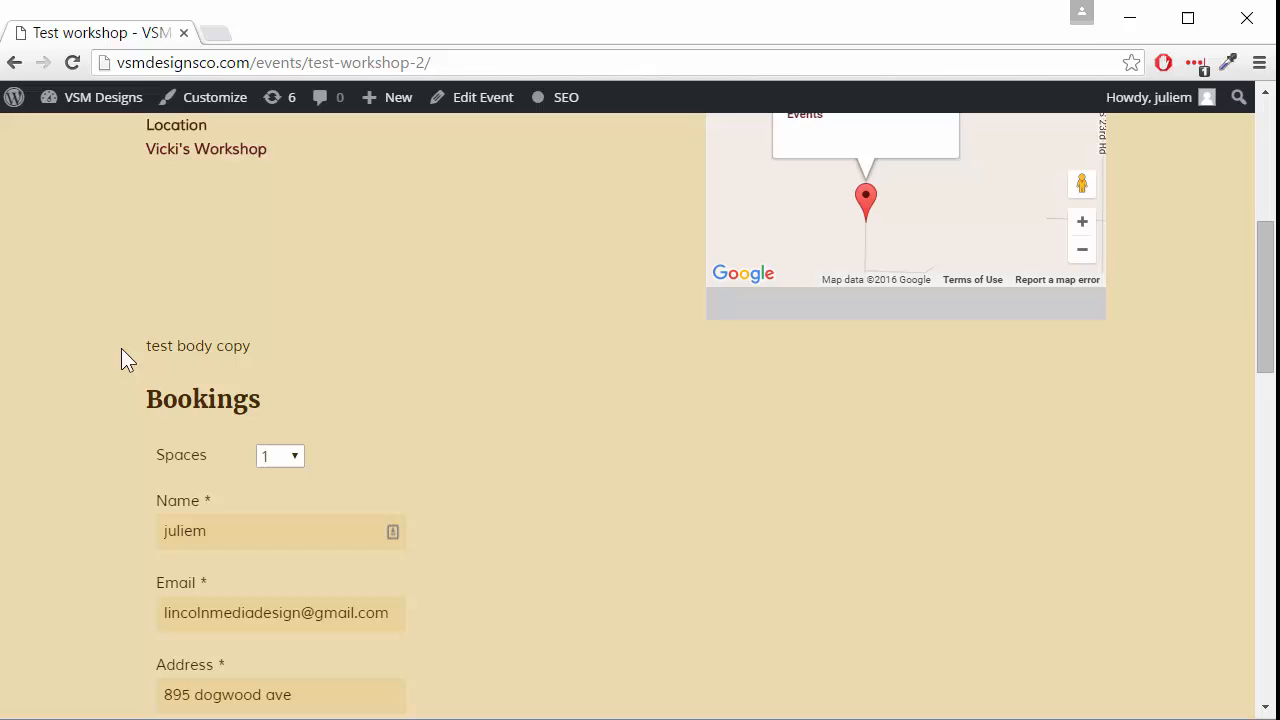
mouse_move(468, 330)
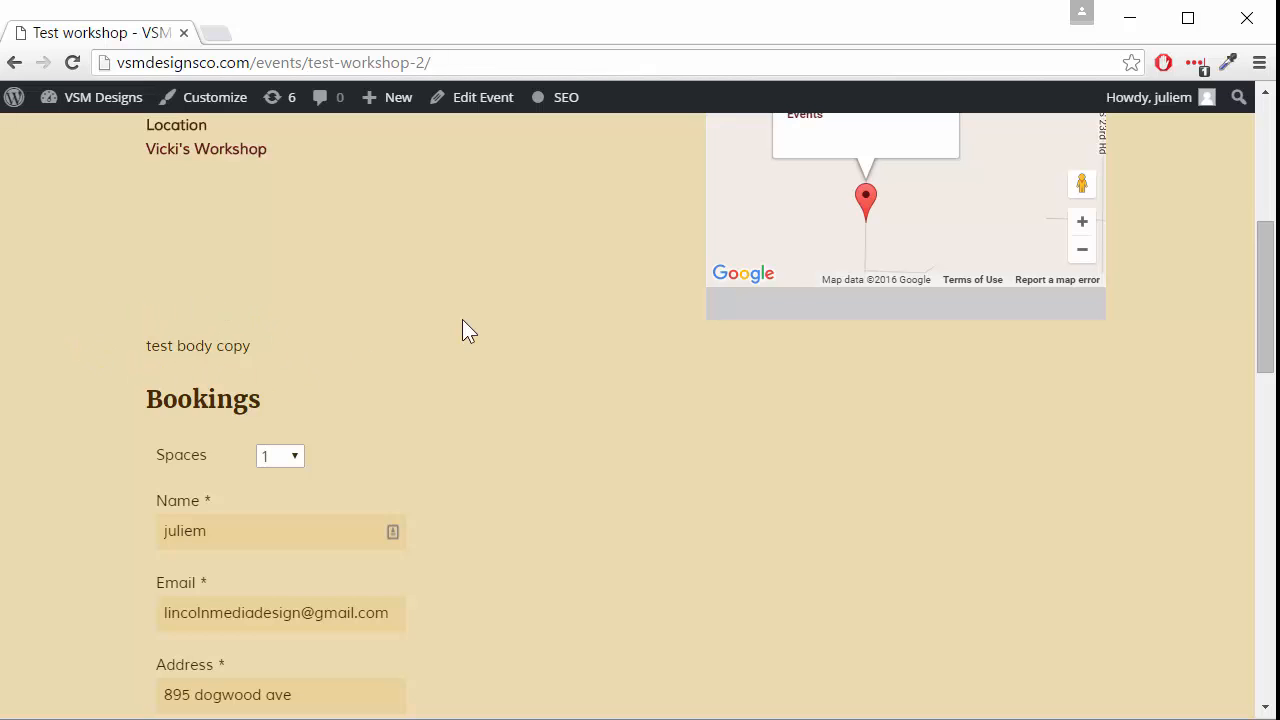
mouse_move(378, 450)
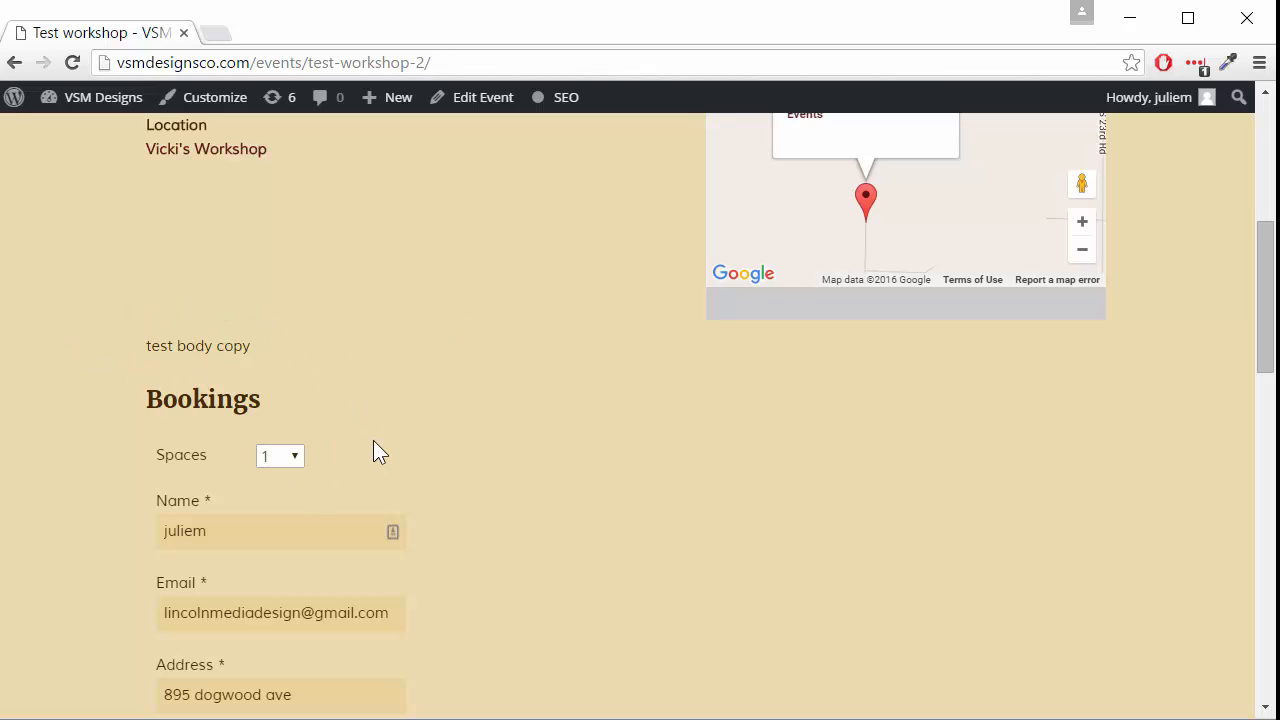
scroll(down, 3)
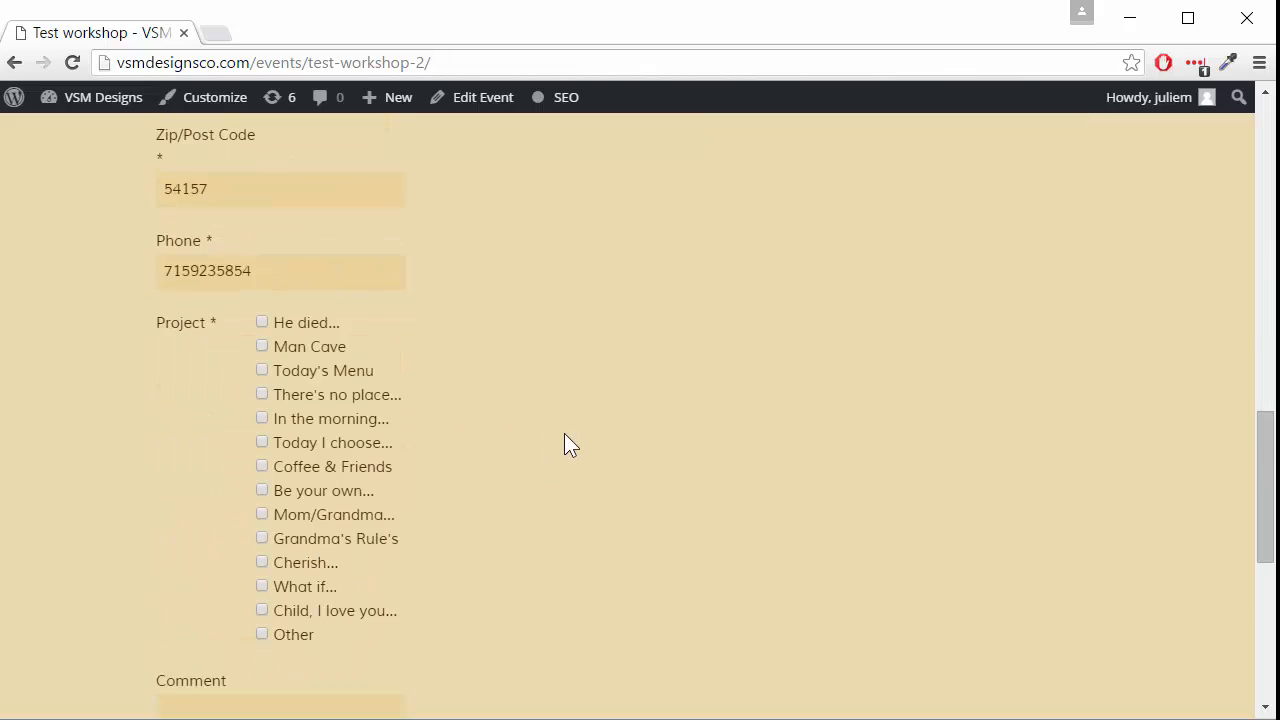
scroll(up, 3)
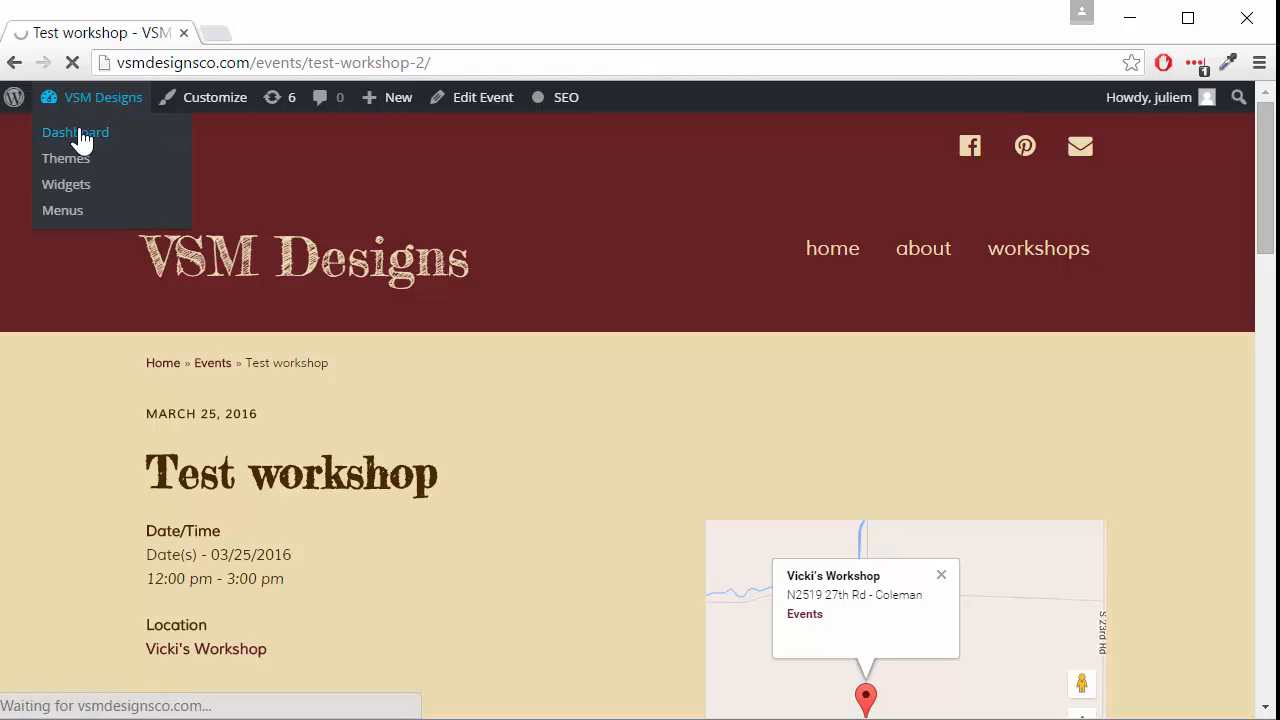
Return to the admin events list and locate the March 31 Boards of Distinction – Public event
click(76, 132)
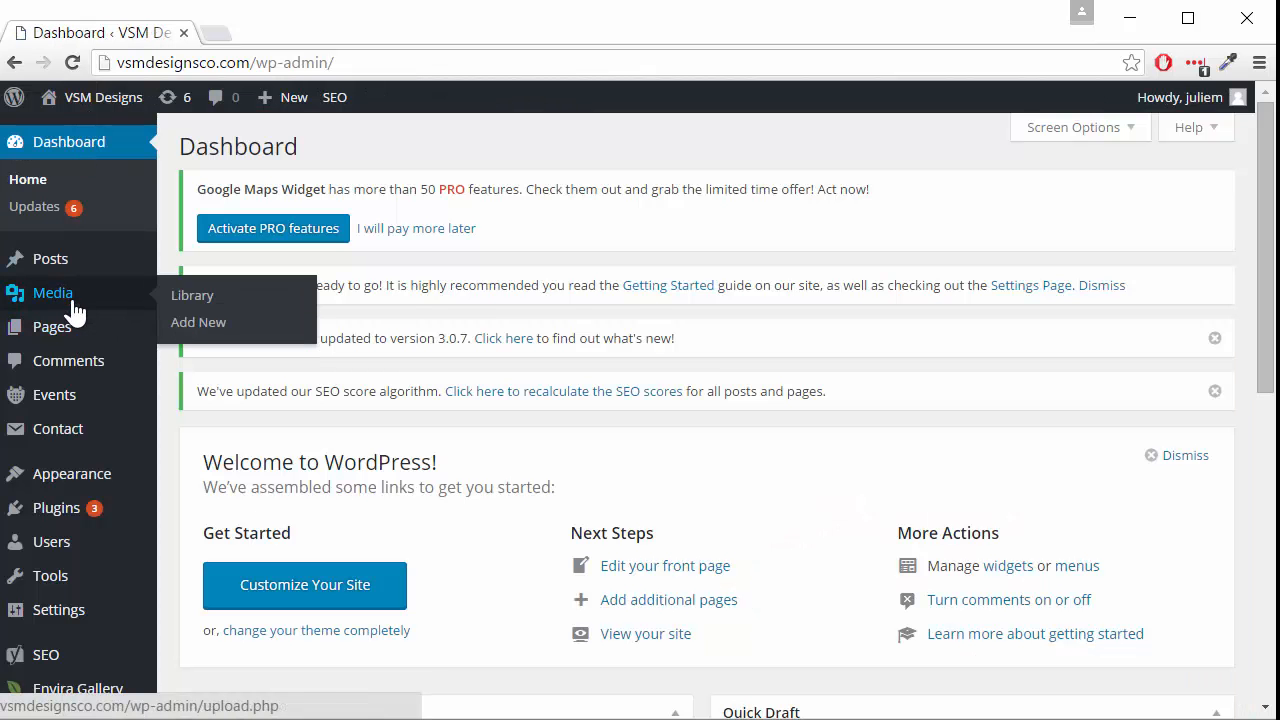
mouse_move(54, 396)
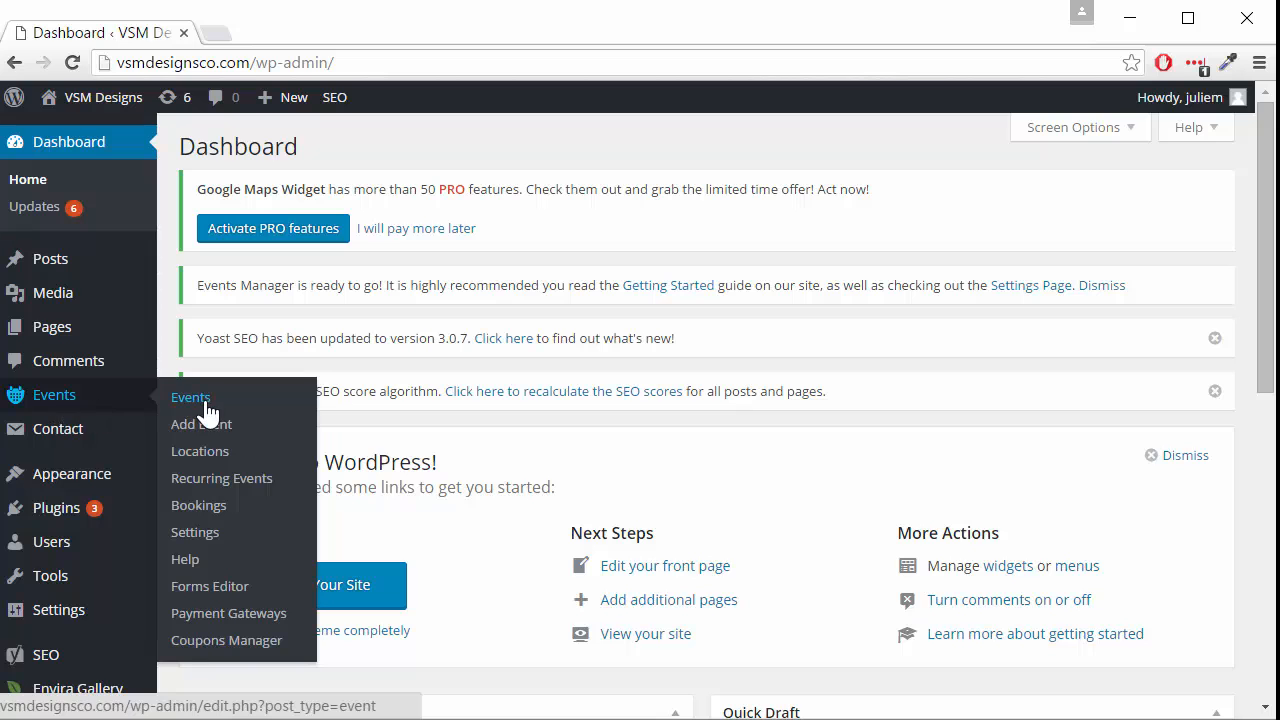
click(190, 396)
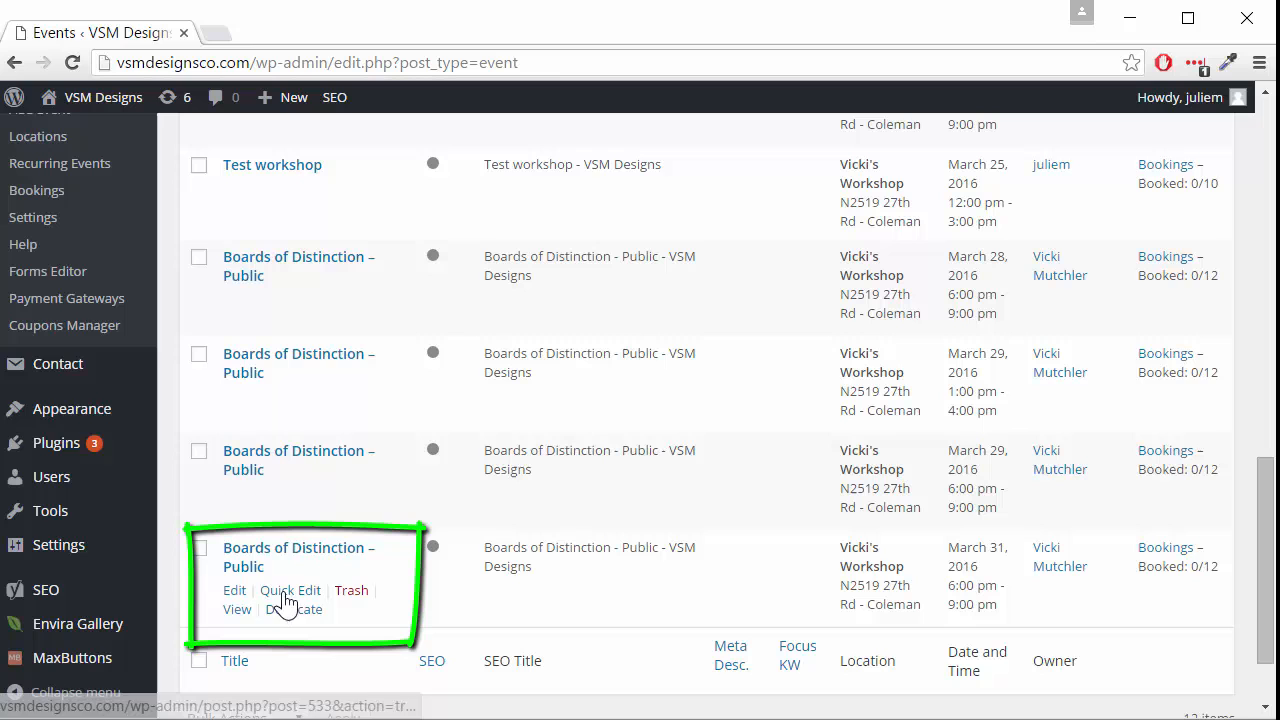
mouse_move(290, 612)
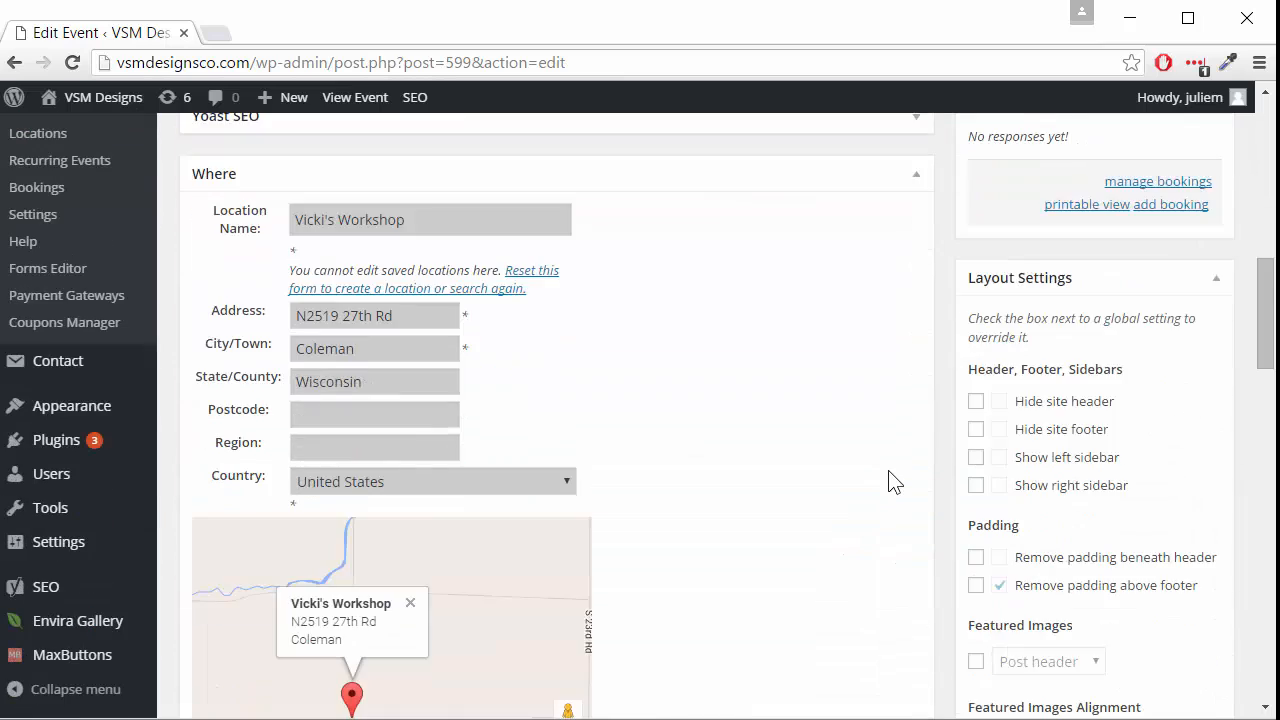
scroll(down, 3)
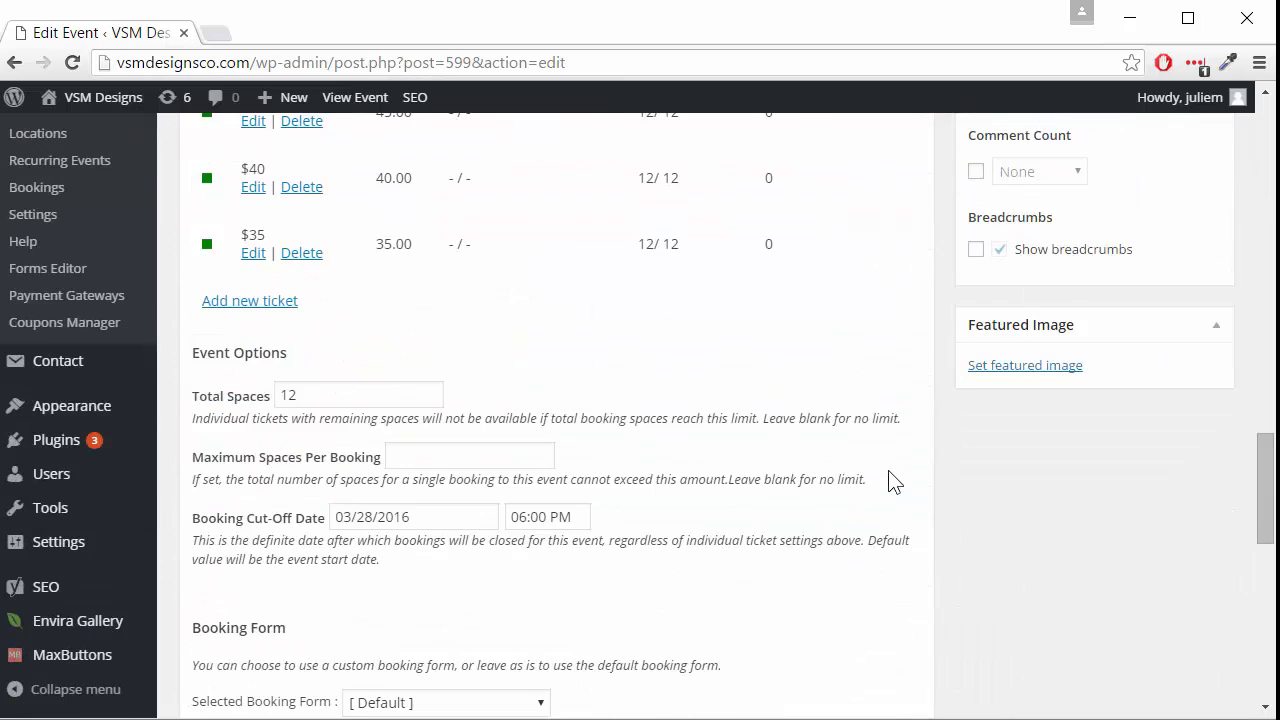